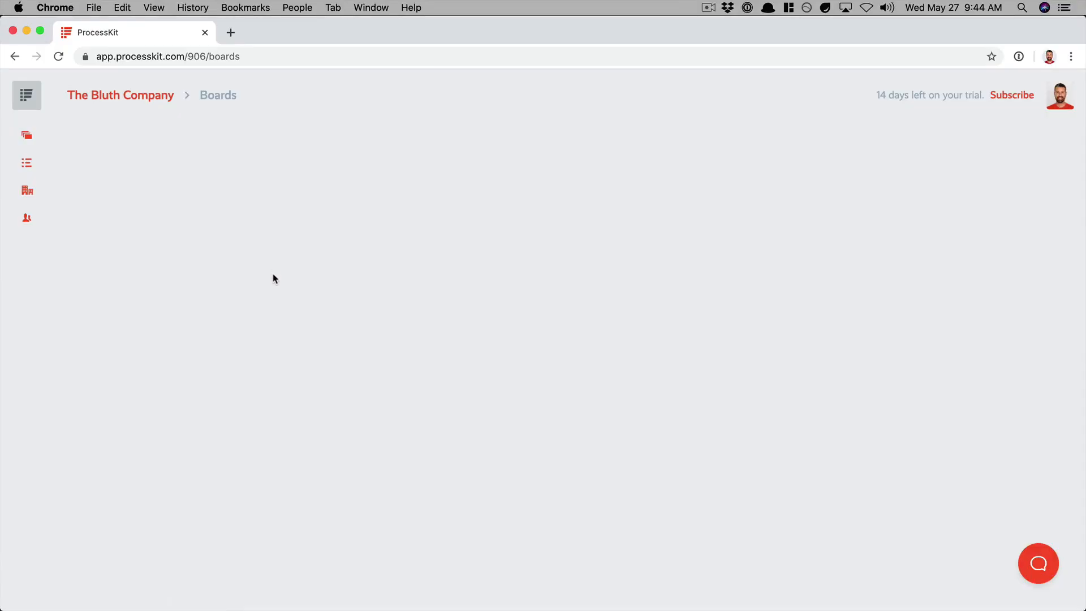
Step: From the Processes page, create a new process titled 'New Client Onboarding'
left_click(27, 95)
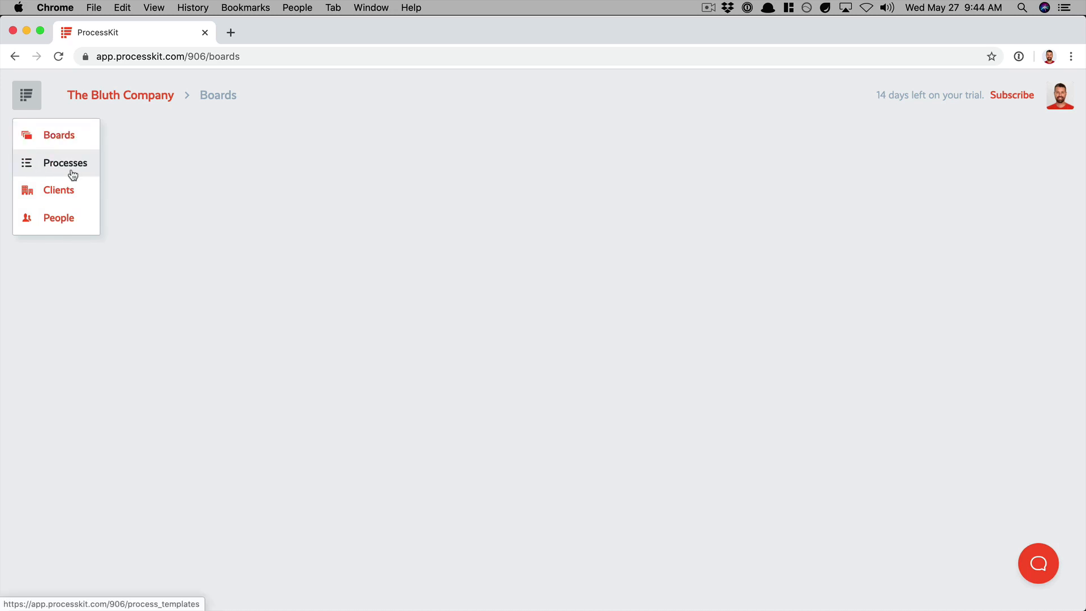
left_click(65, 162)
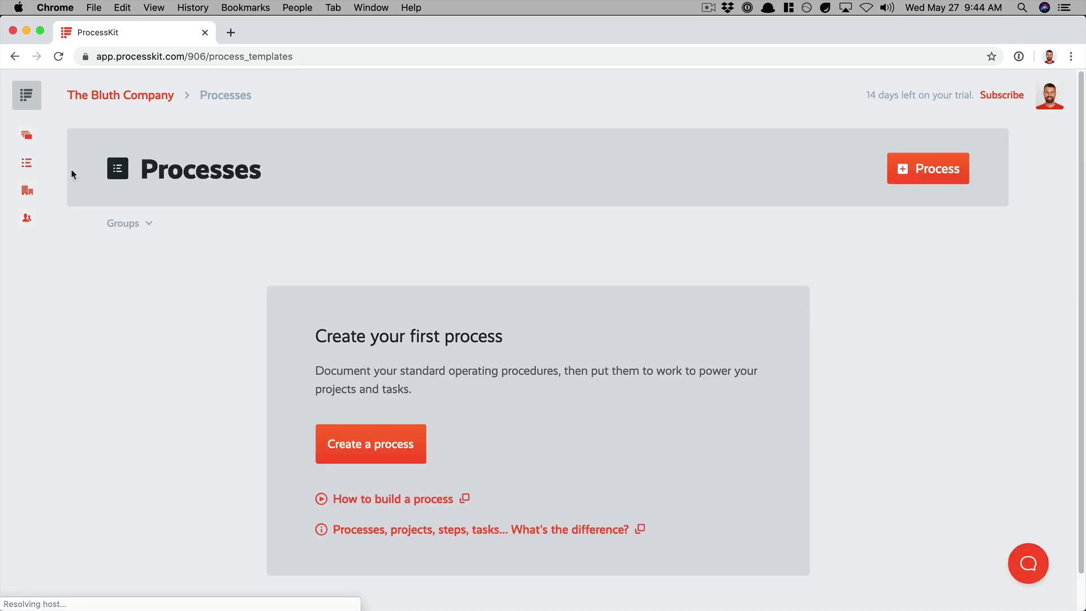
mouse_move(876, 213)
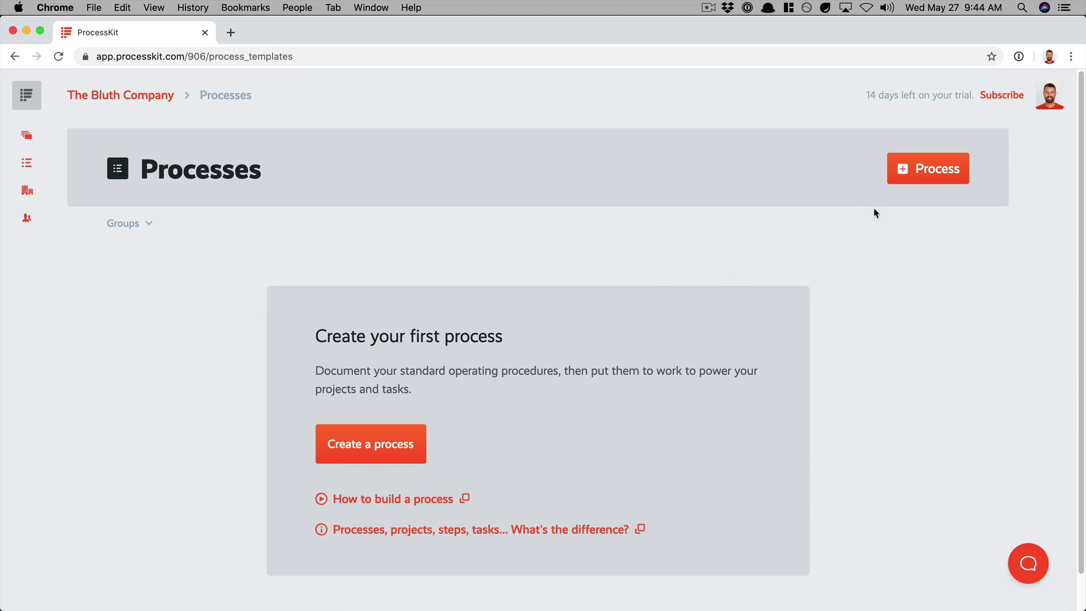
left_click(370, 444)
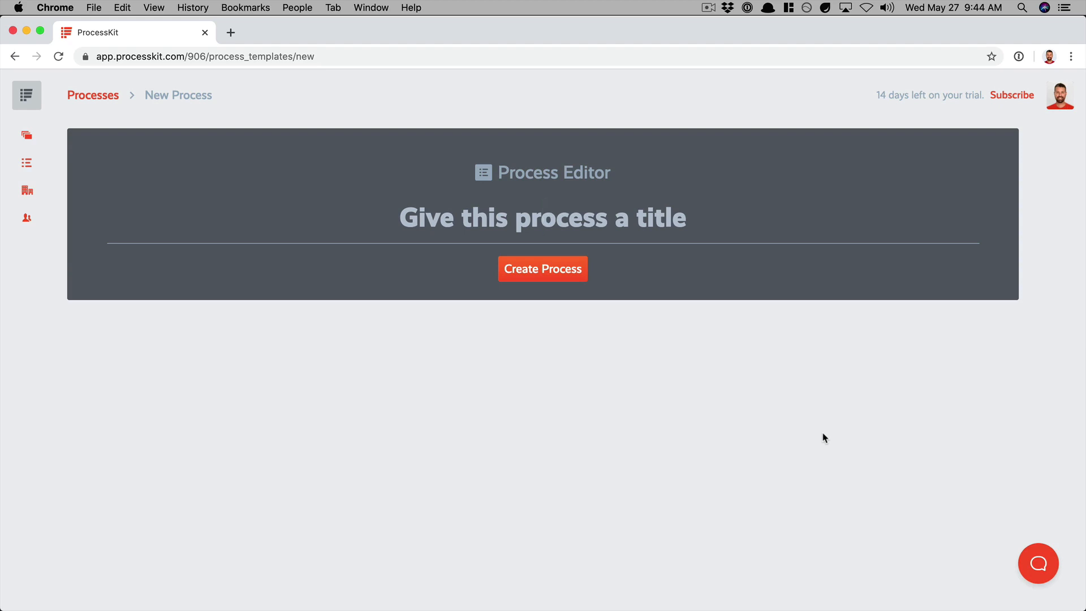
type("New Cl")
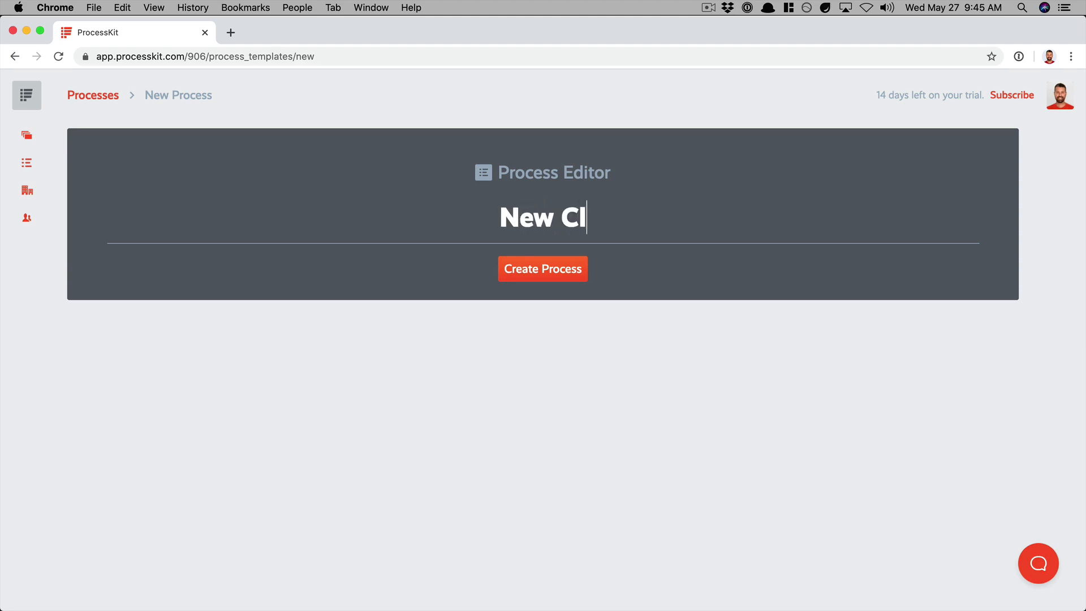
type("ient Onboarding")
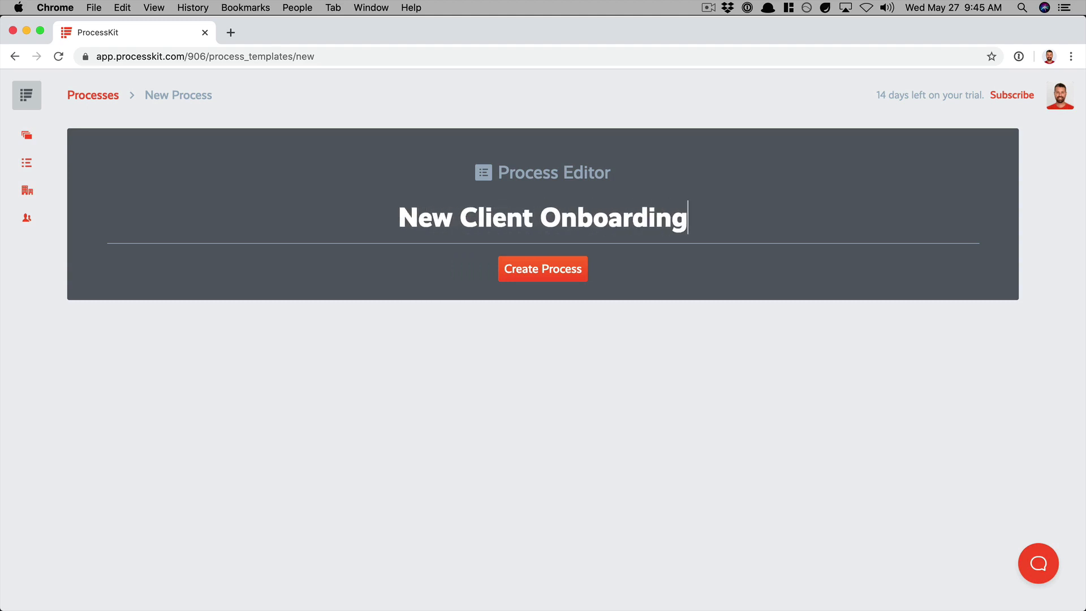
left_click(542, 269)
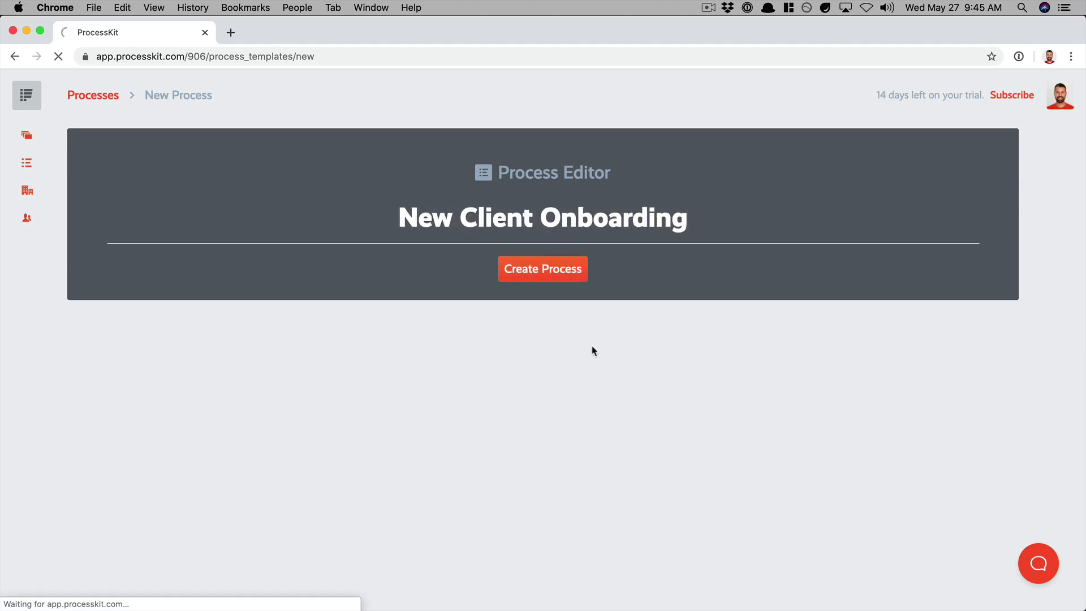
left_click(543, 268)
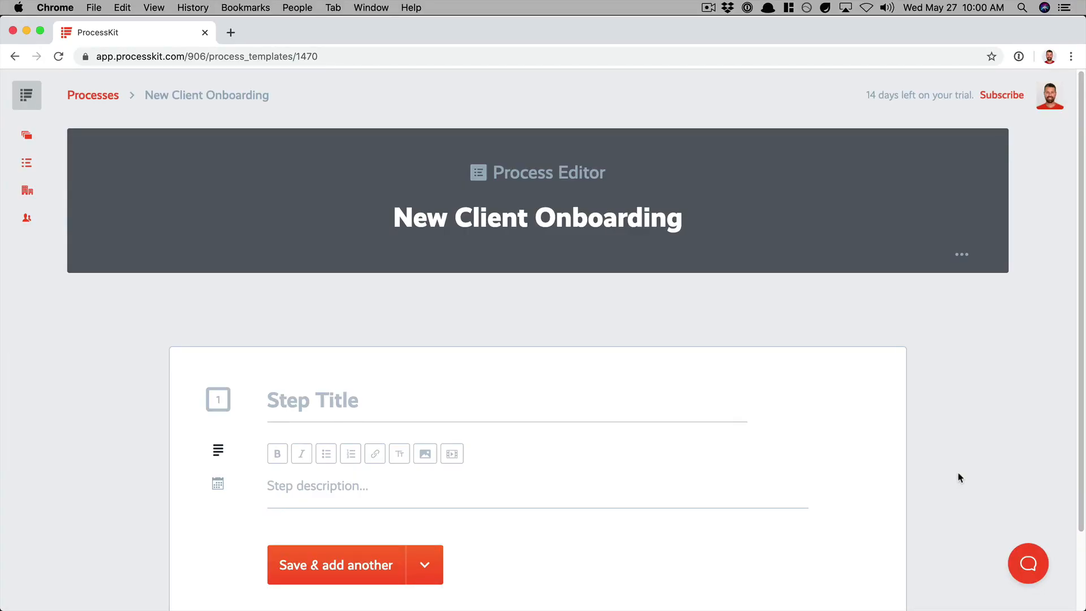
mouse_move(953, 476)
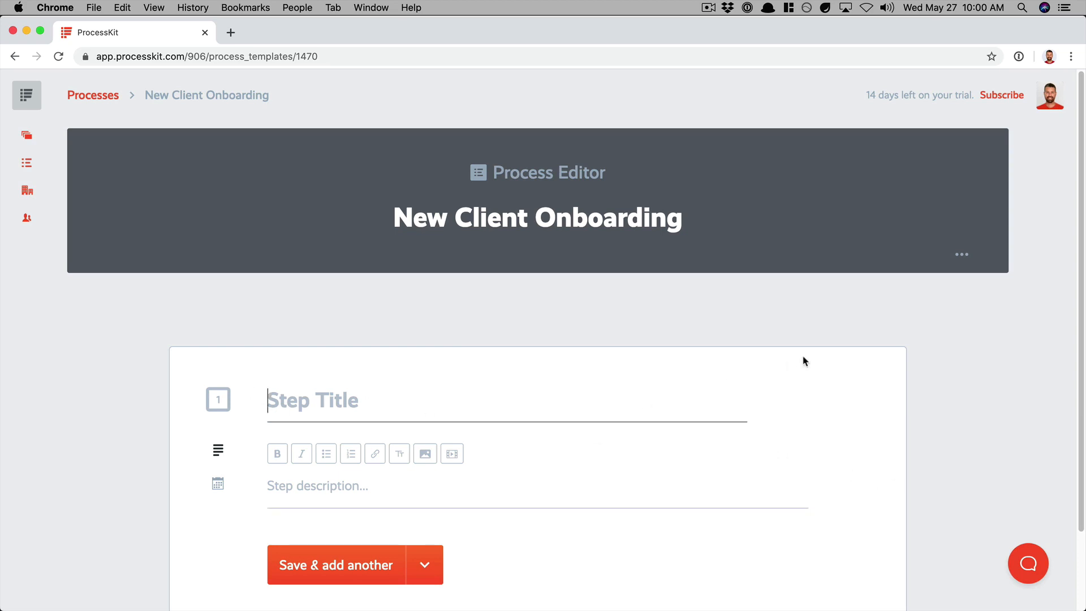
Step: Add seven step titles, from 'Confirm payment and signed contract' through 'first deliverables milestones', then finish
type("Confirm payment and signed contract")
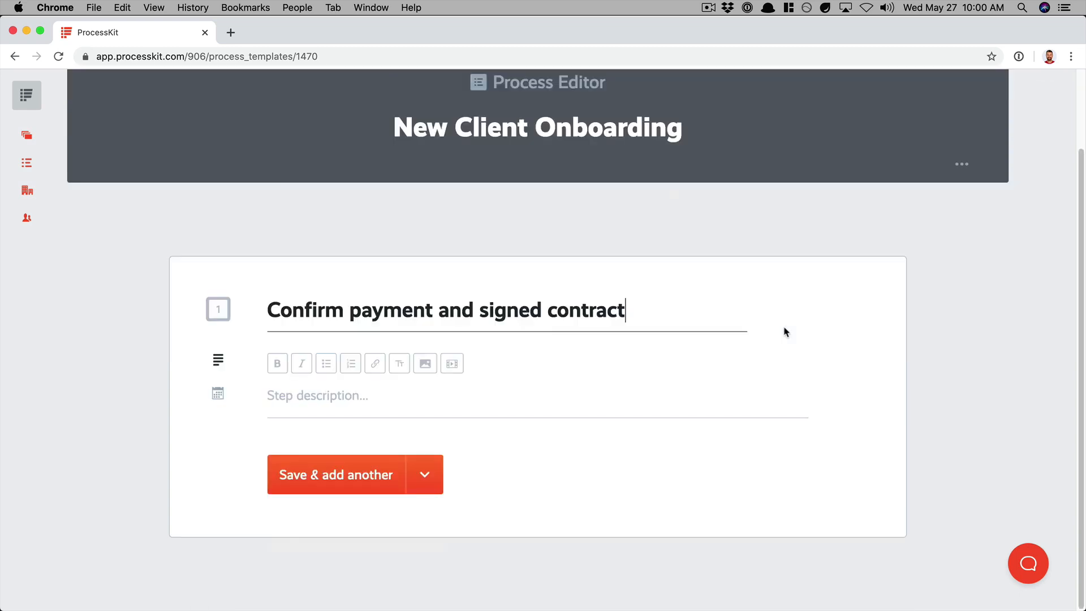
mouse_move(330, 490)
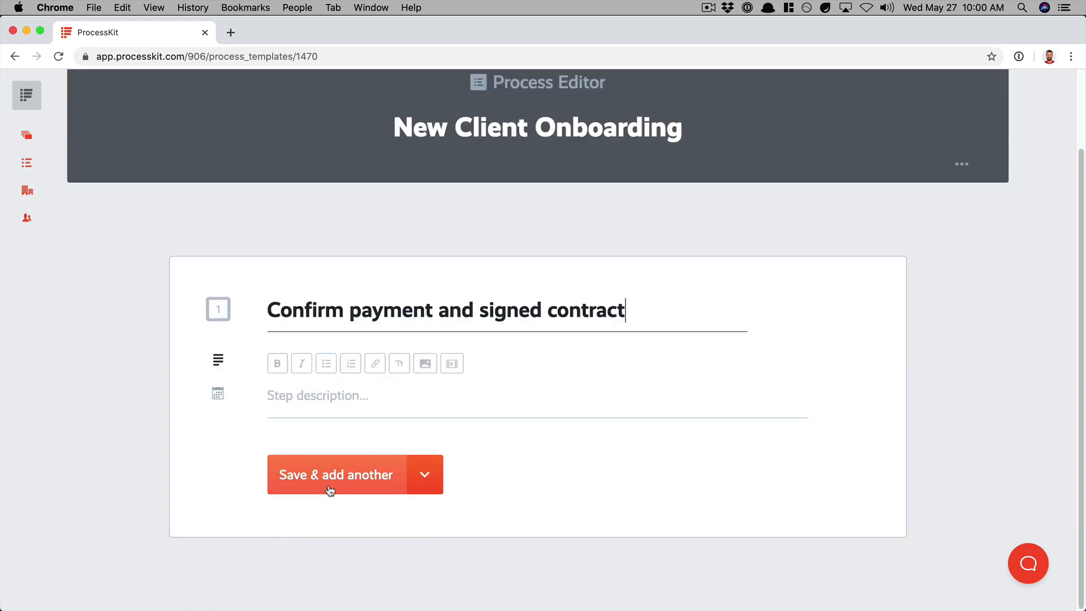
left_click(336, 474)
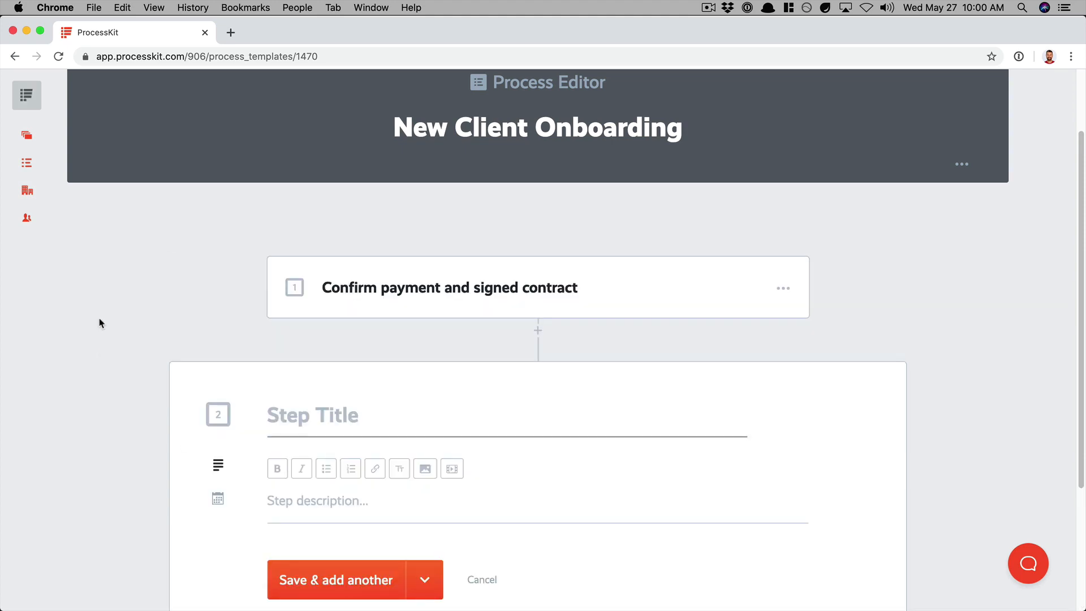
scroll("down", 3)
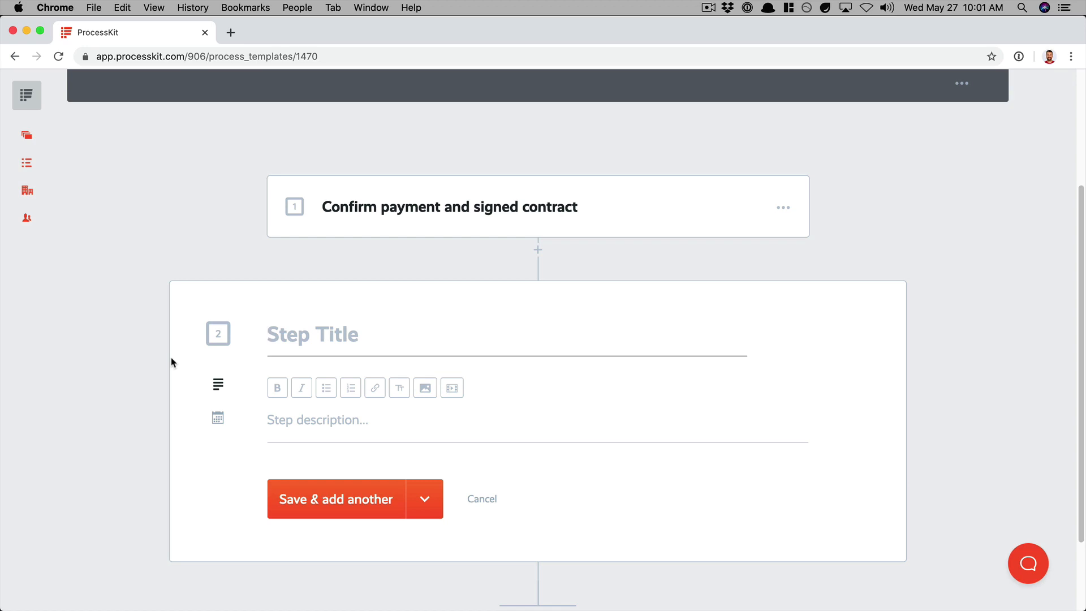
type("Send the client their \"Getting Started\" form")
type("Receive the client's \"Ge")
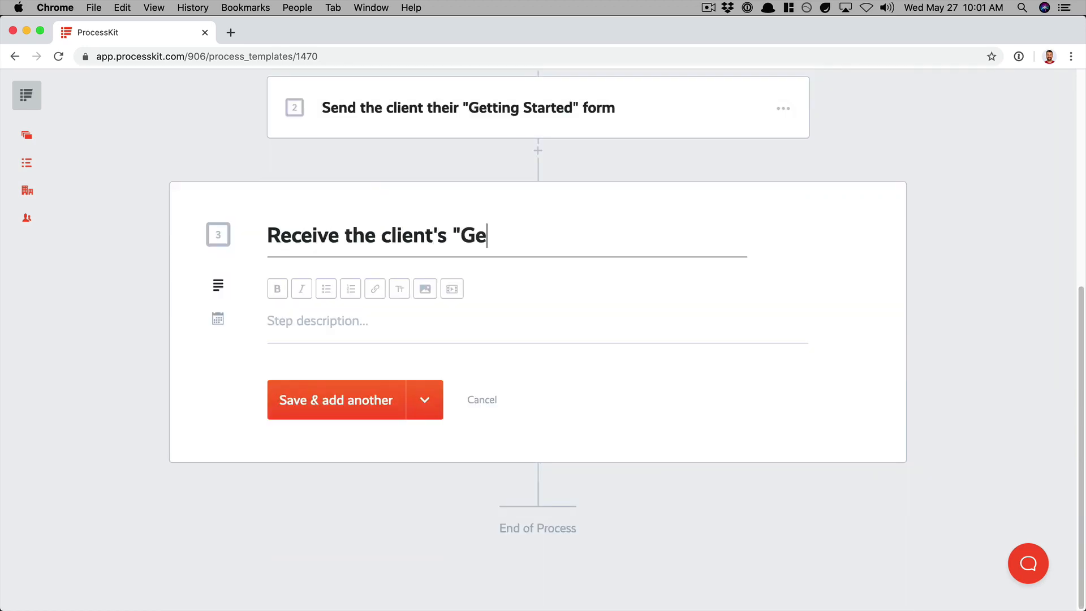
left_click(336, 400)
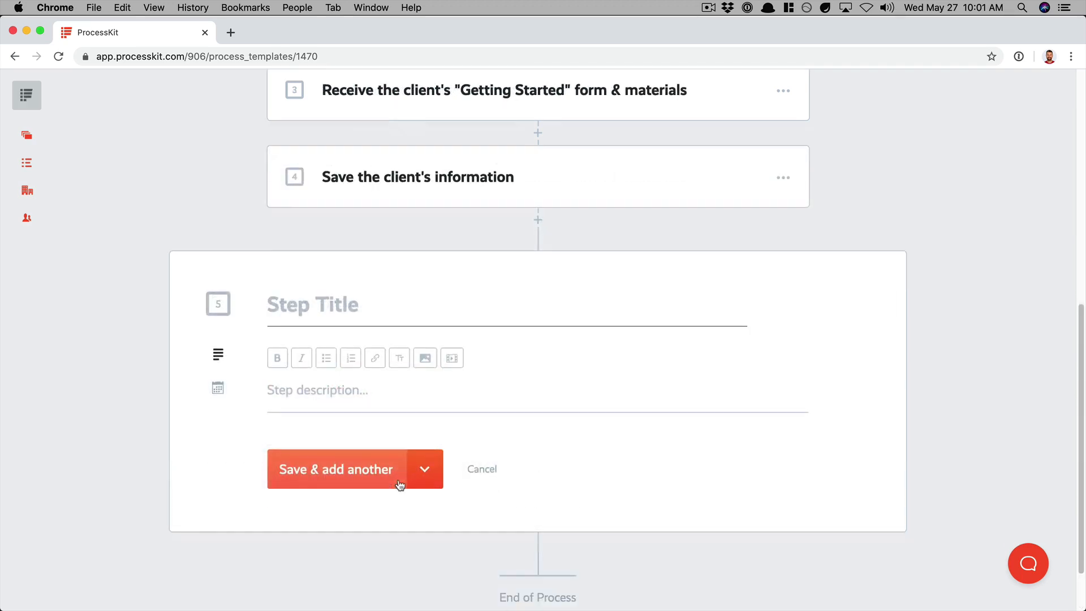
left_click(336, 468)
type("Plan fi")
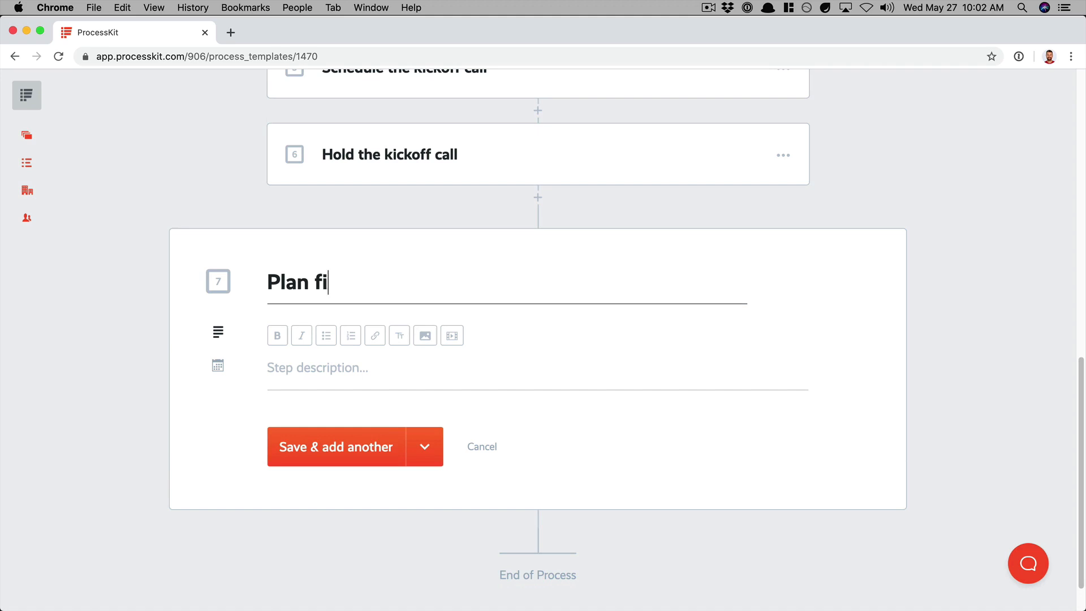
type("rst deliverables milestones")
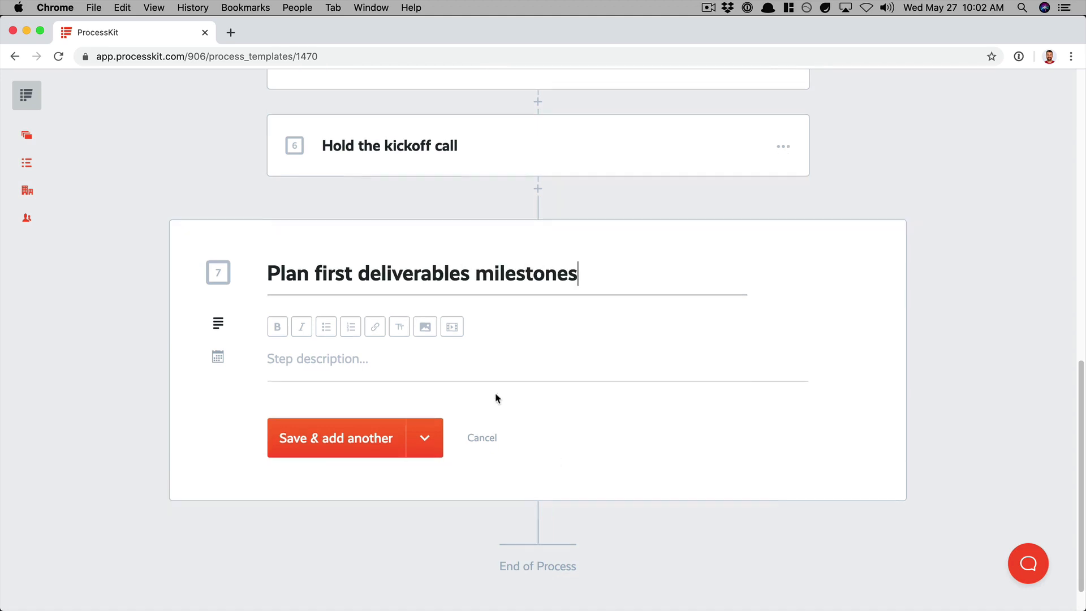
left_click(425, 437)
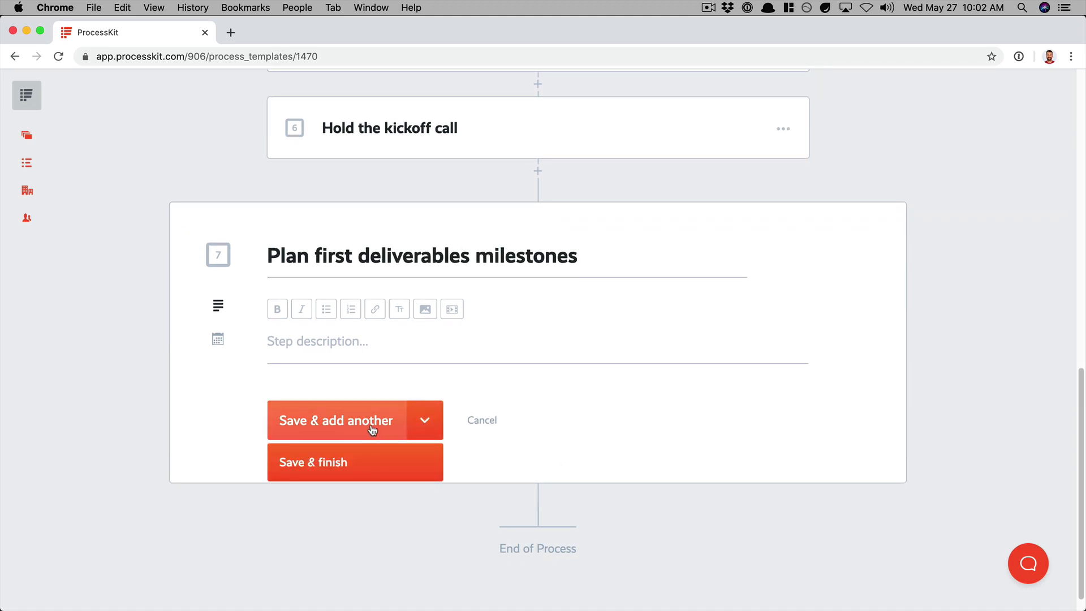
mouse_move(276, 563)
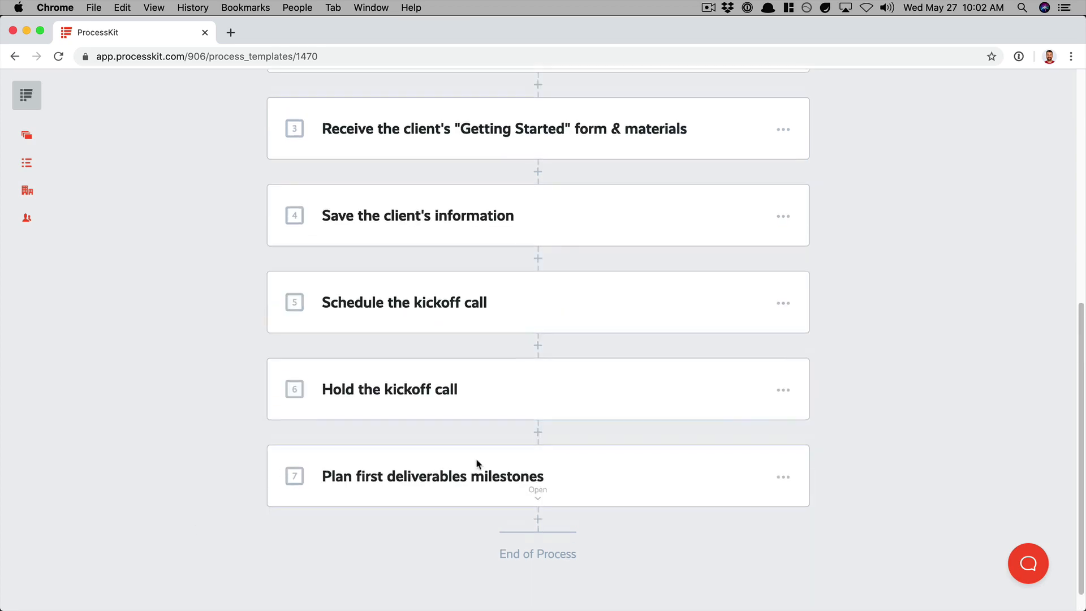
scroll("up", 3)
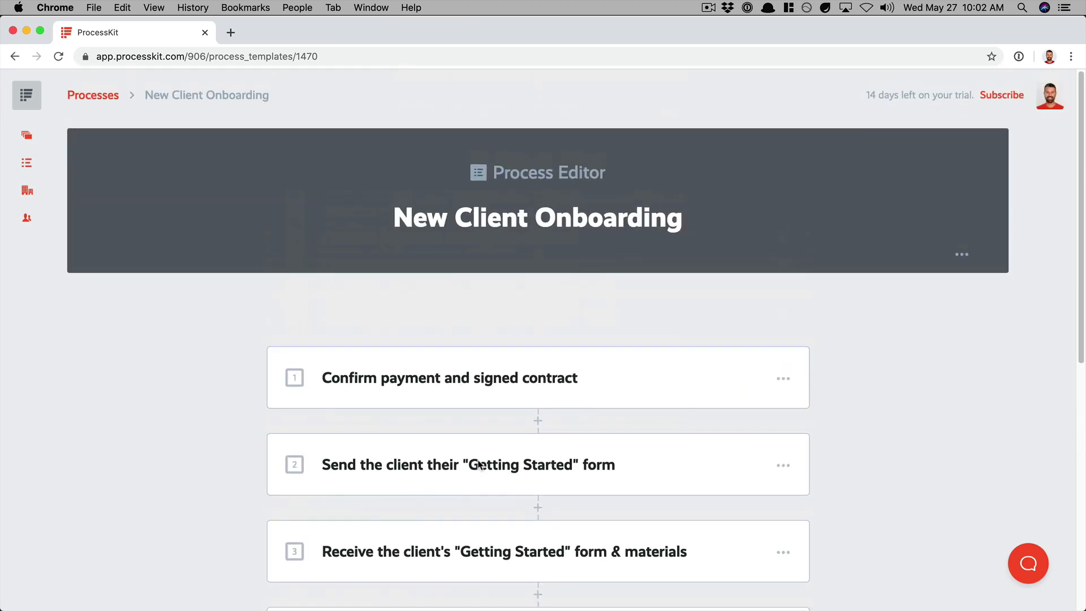
scroll("down", 3)
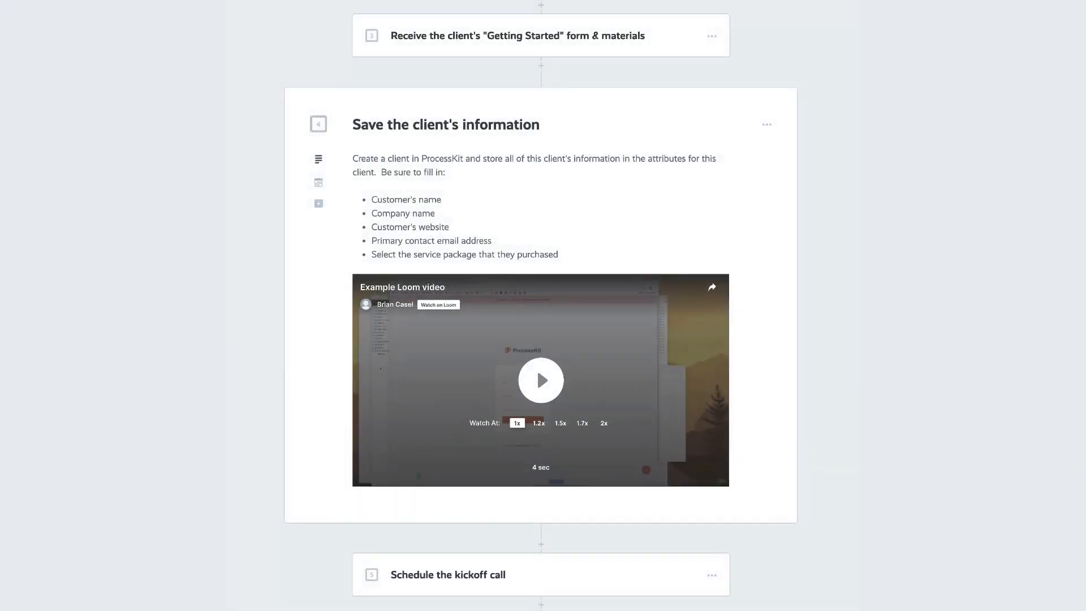
scroll("up", 3)
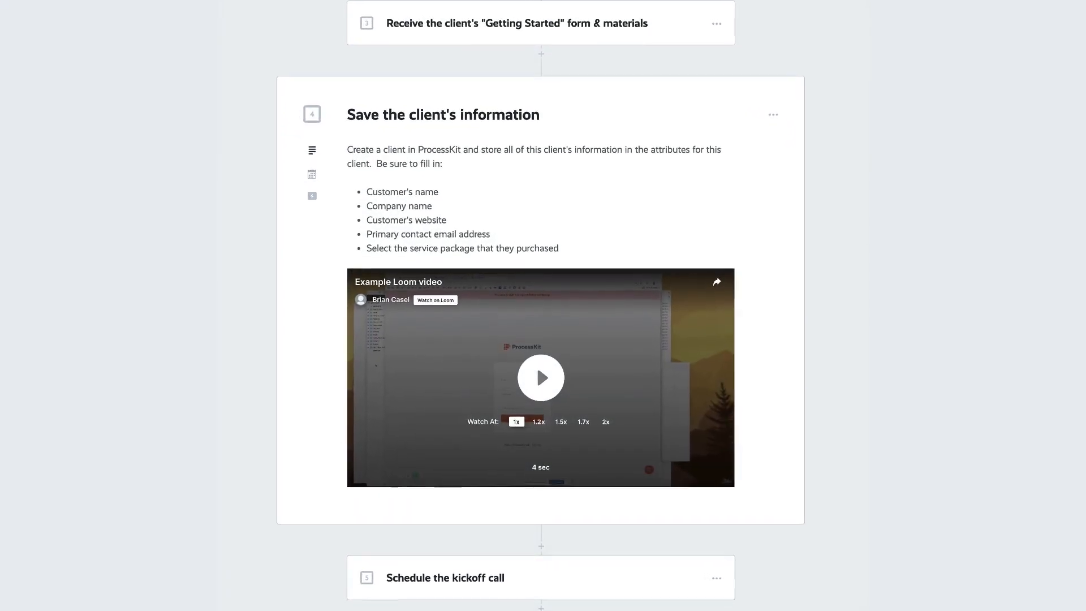
scroll("up", 3)
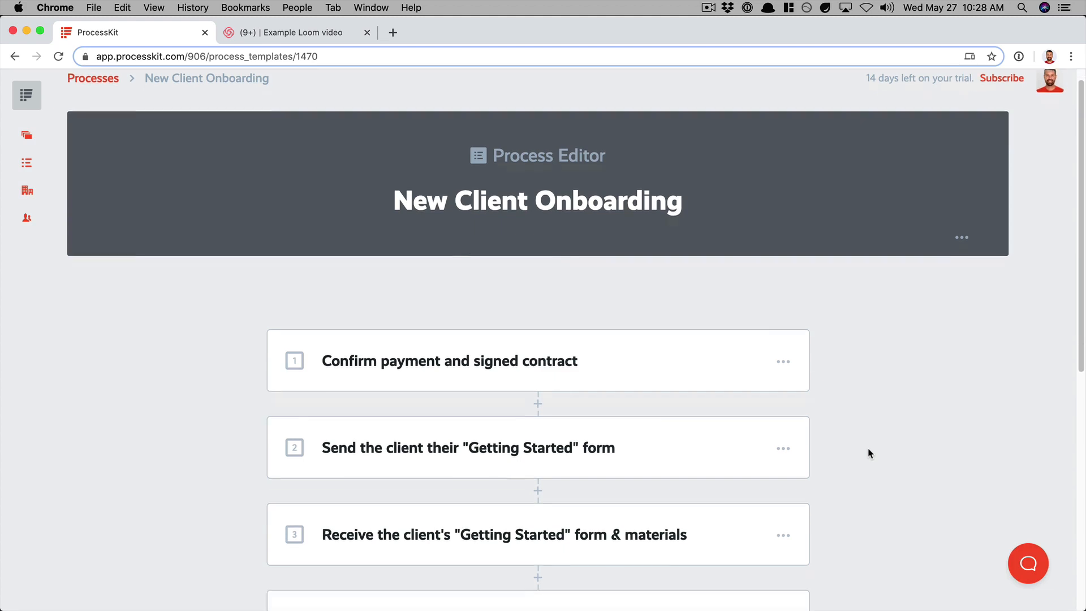
Step: Draft step 1's description with a checklist of valid payment and signed contract
scroll("down", 3)
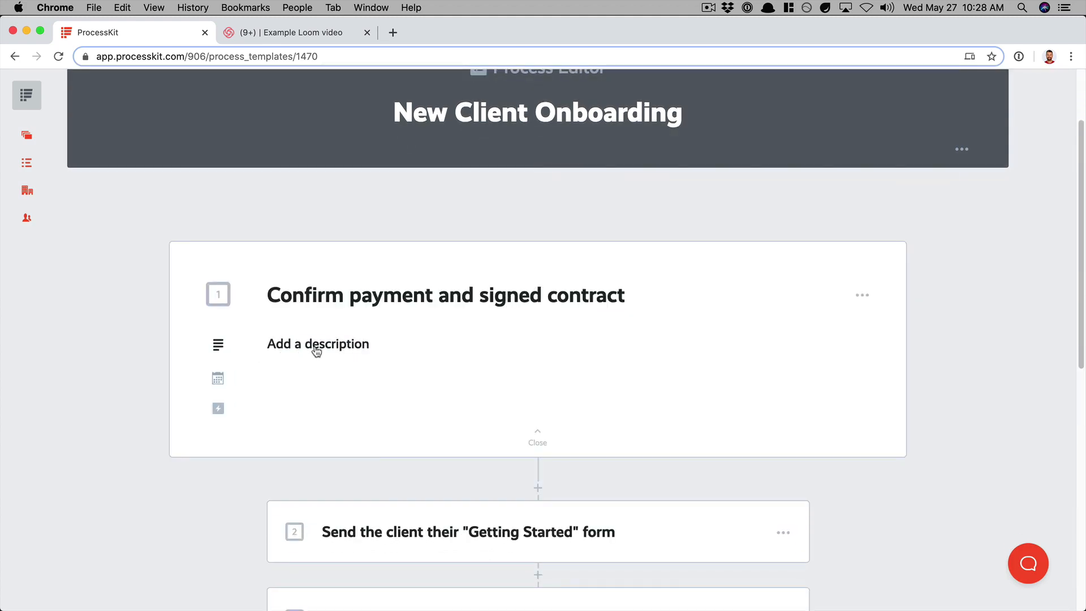
left_click(317, 343)
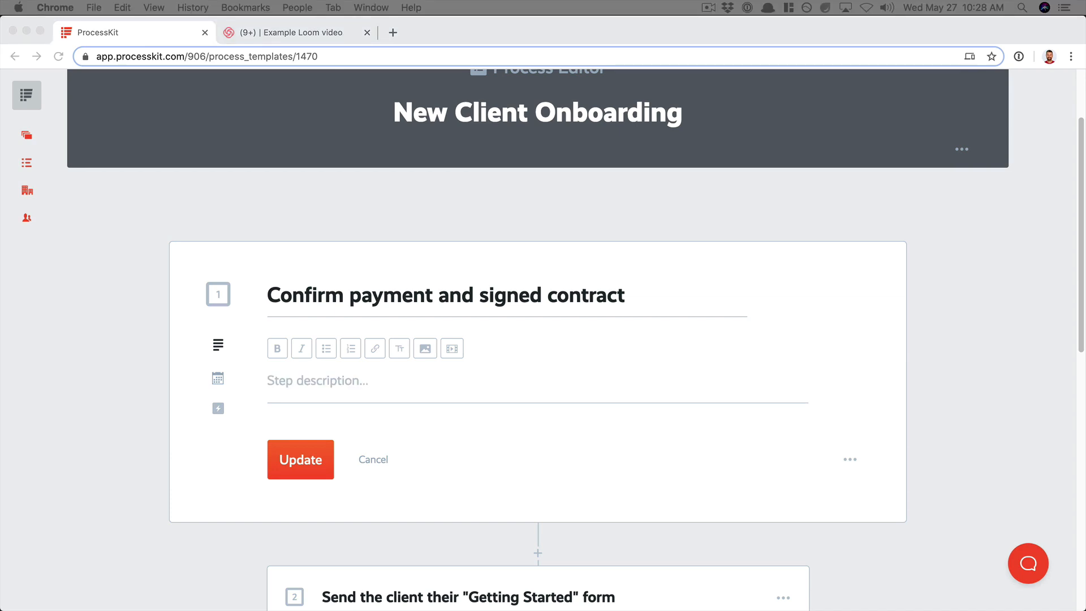
mouse_move(312, 392)
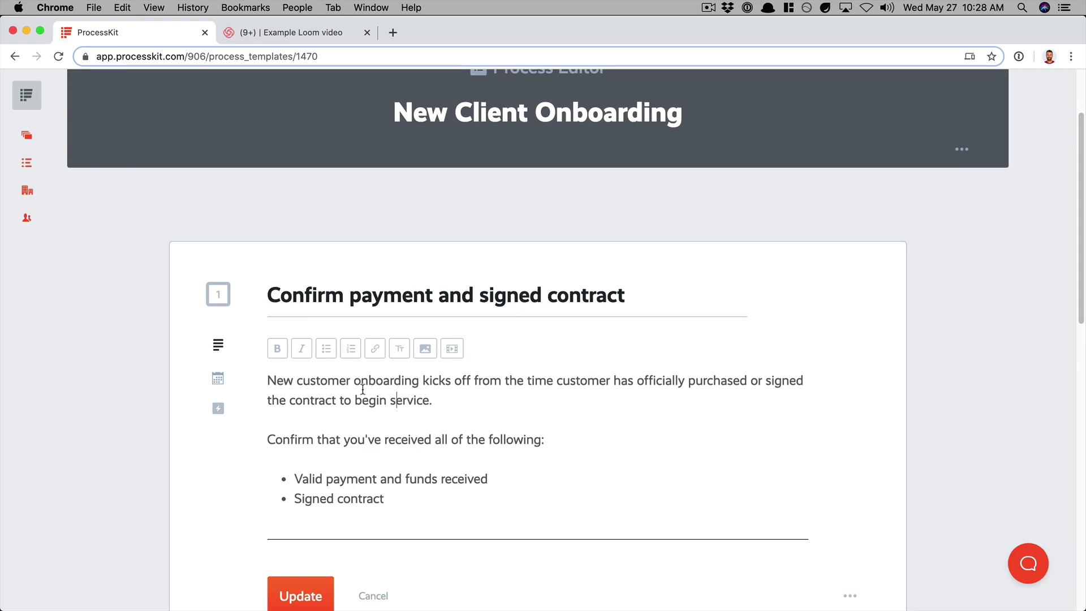
mouse_move(453, 401)
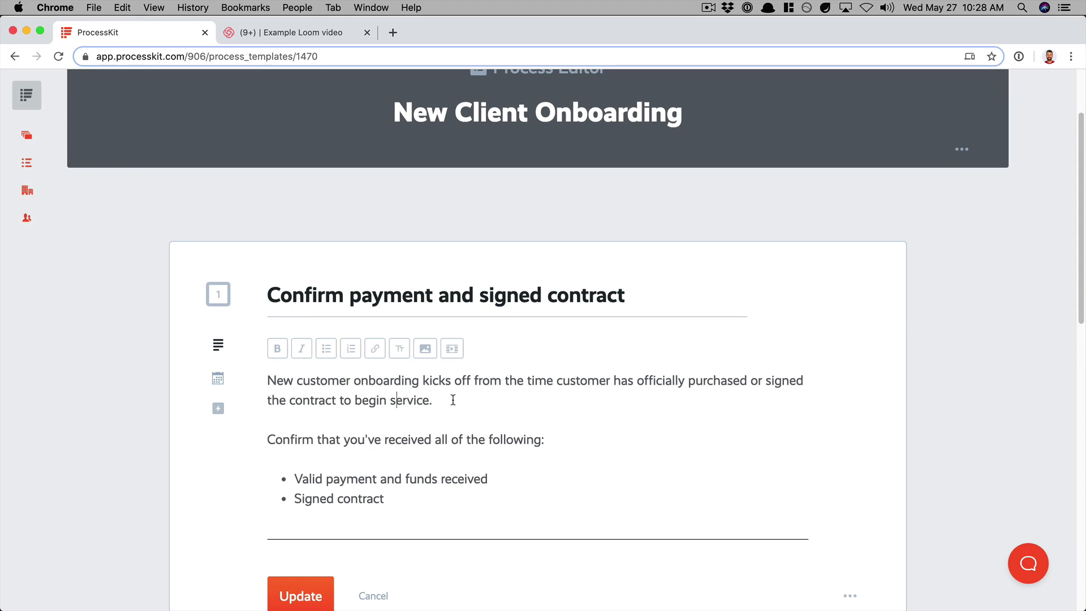
double_click(386, 380)
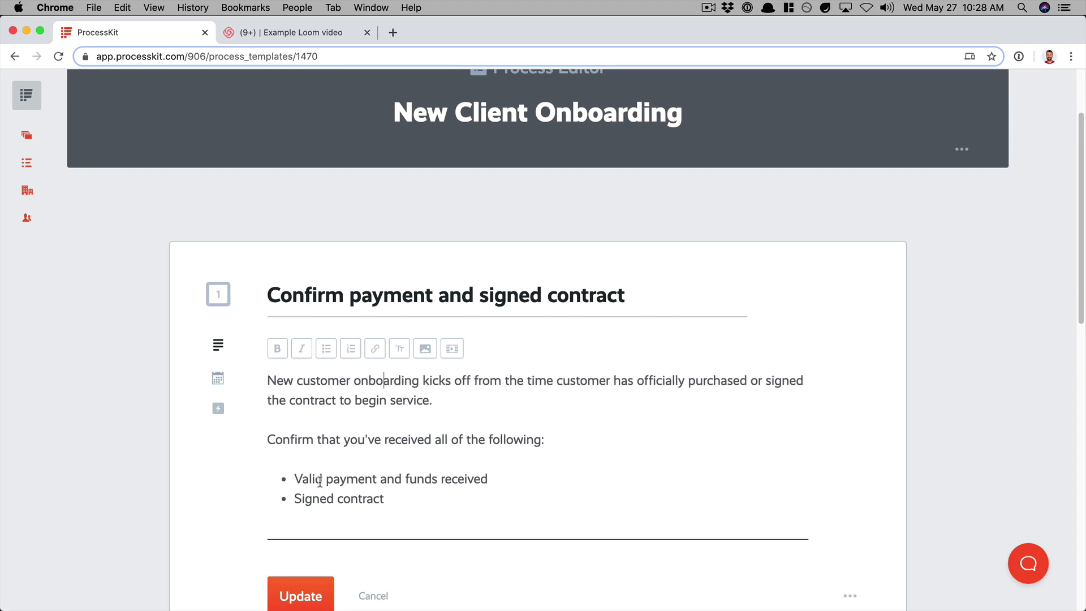
double_click(290, 439)
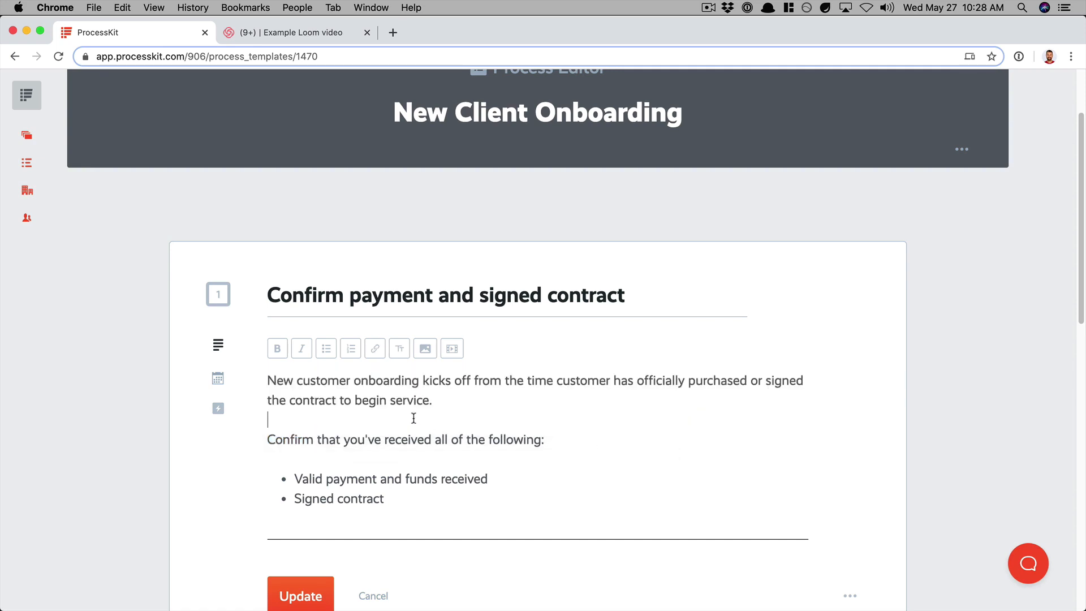
type("https://doc.google.com")
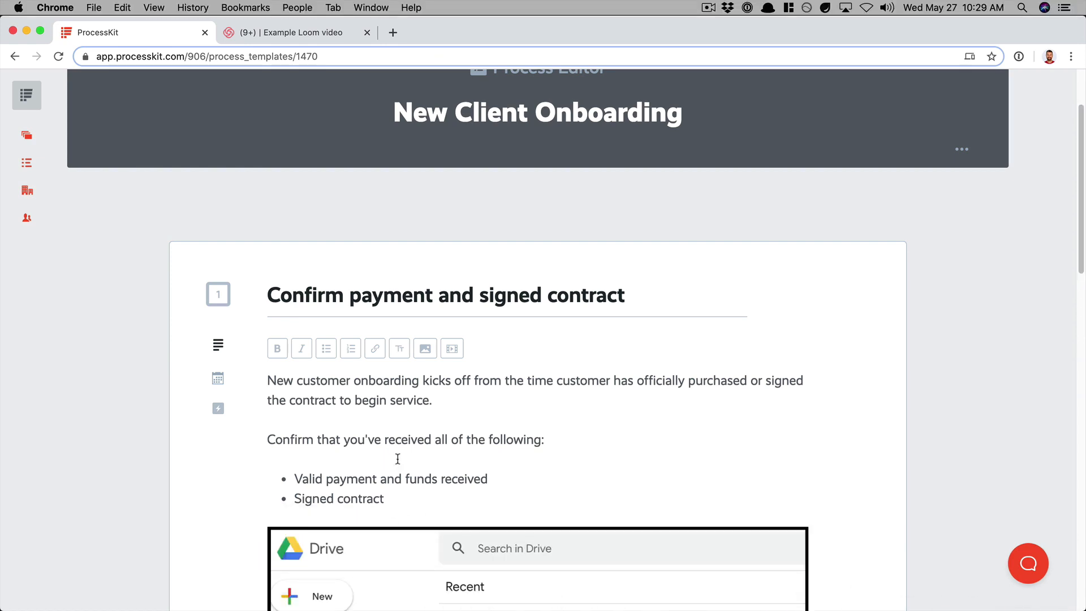
Step: Add the Drive screenshot captioned 'Identify the signed contract in Drive' to step 1
scroll("down", 3)
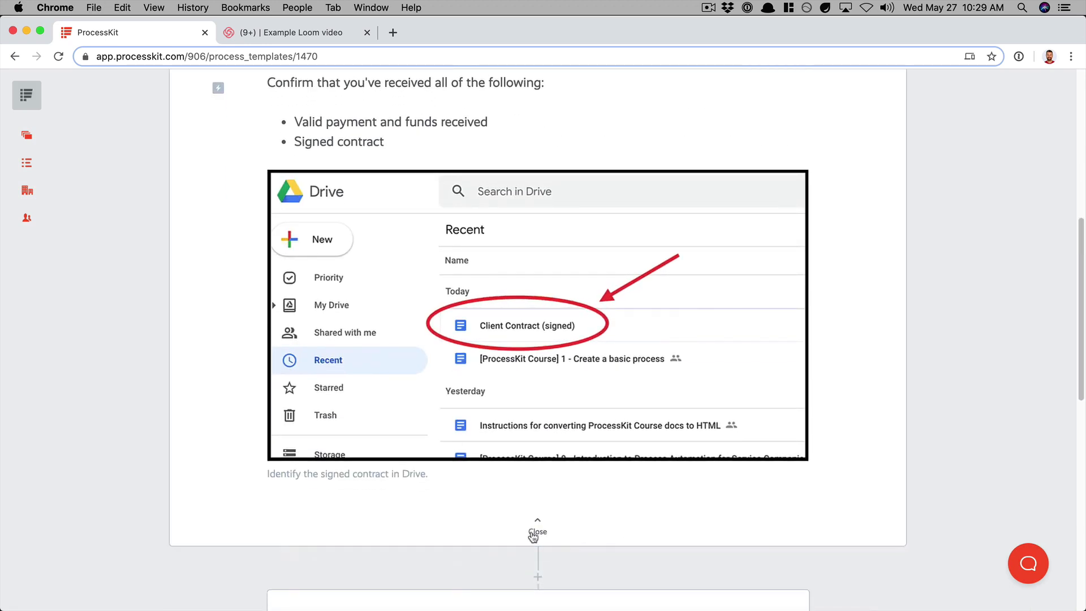
Step: Collapse step 1 and expand step 4, 'Save the client's information'
left_click(537, 531)
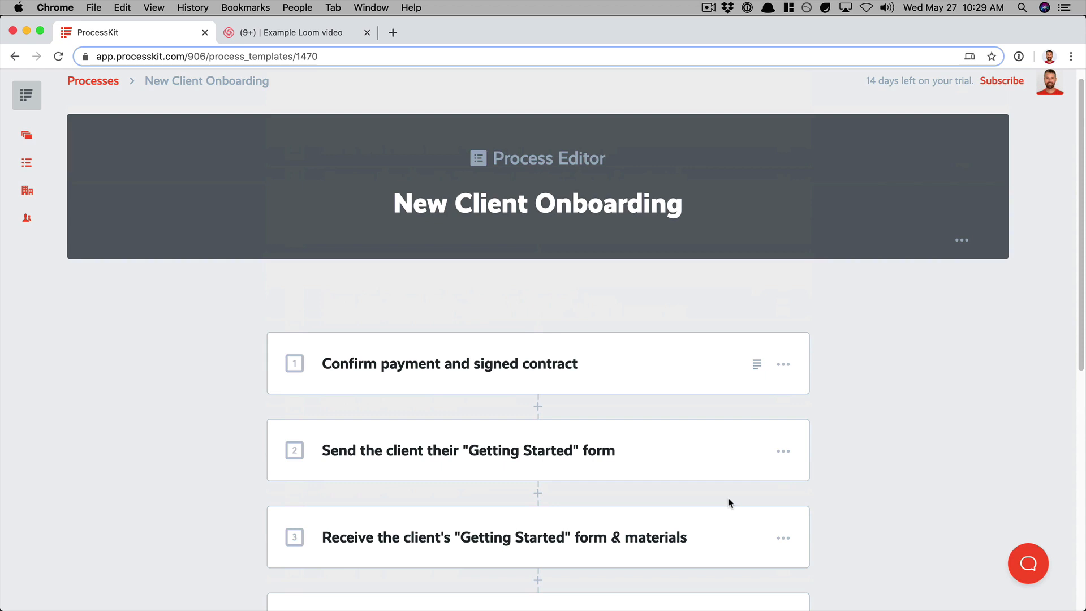
scroll("down", 3)
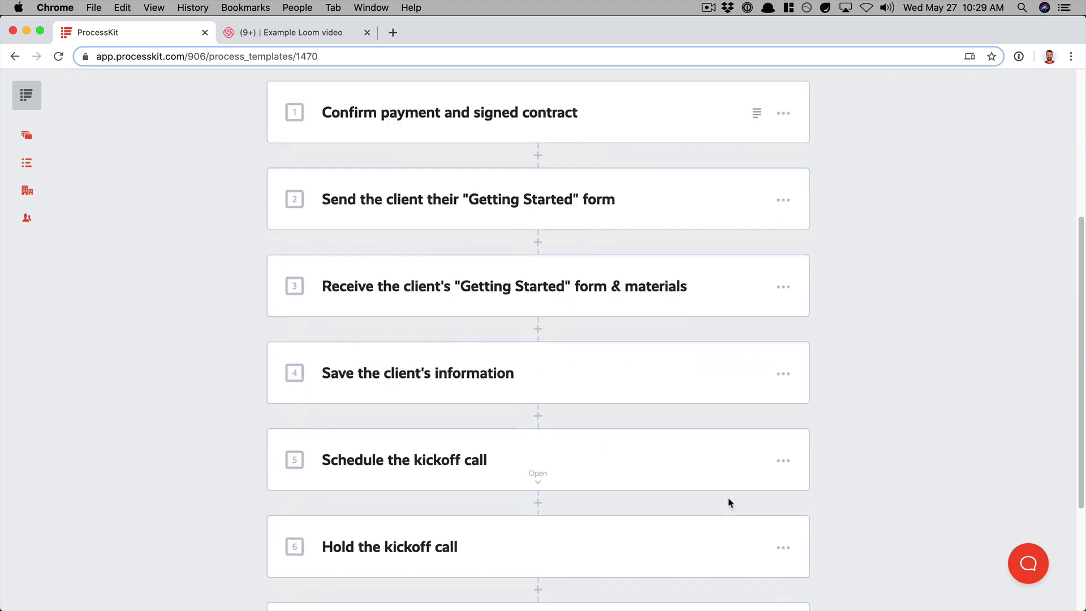
left_click(417, 372)
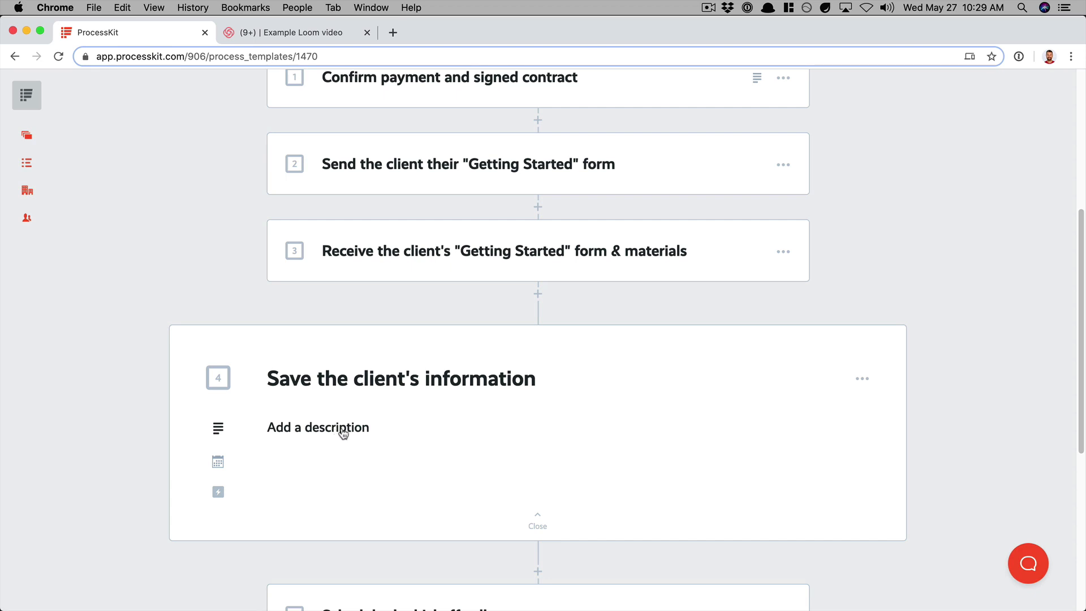
Step: Draft step 4's description listing five client details, then go to the Loom video page
left_click(317, 426)
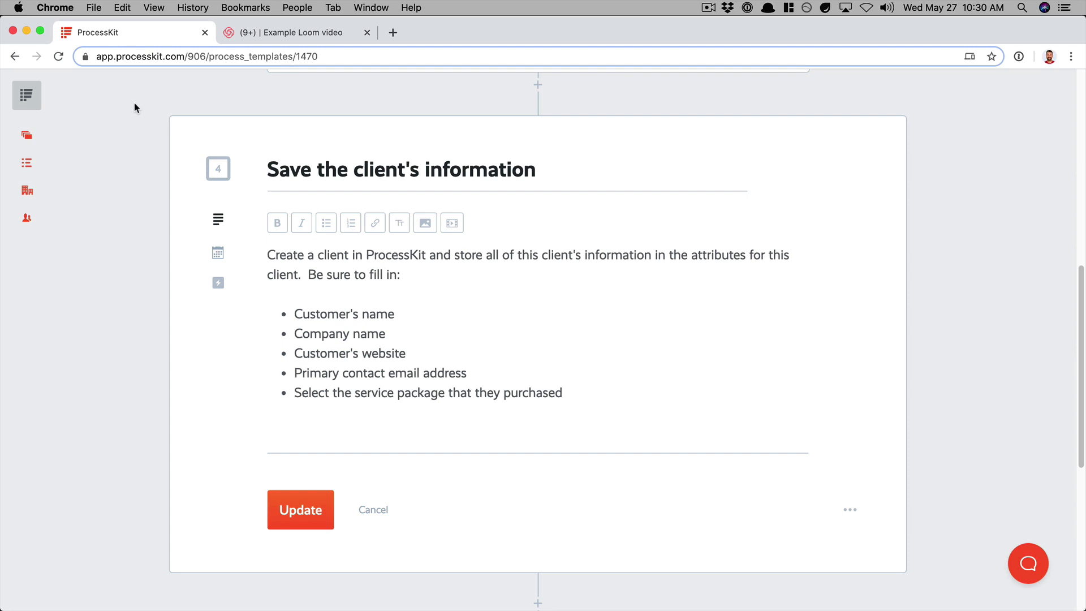
mouse_move(158, 262)
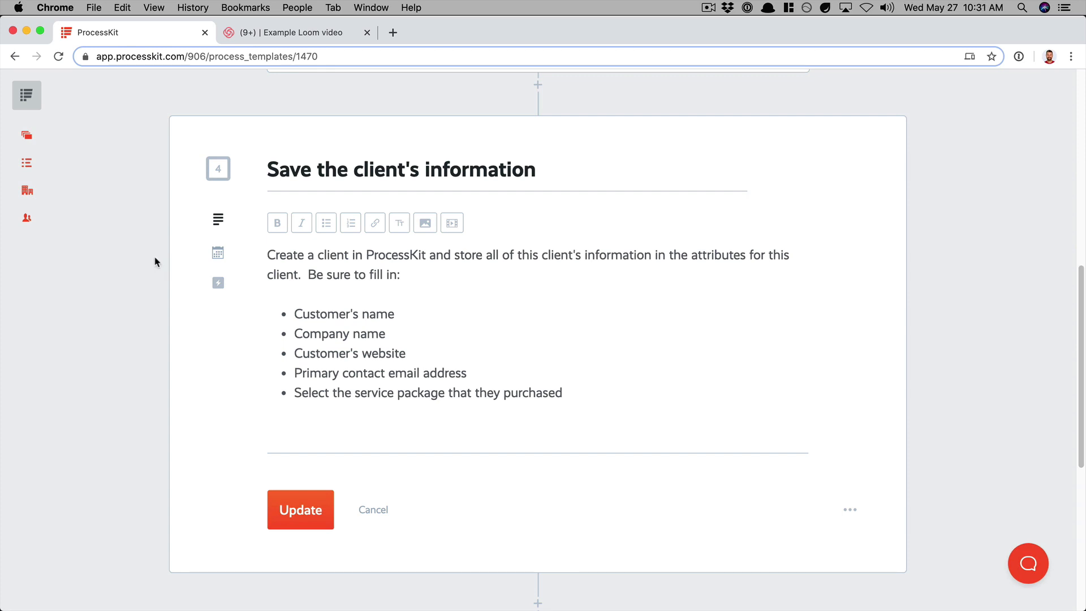
mouse_move(328, 110)
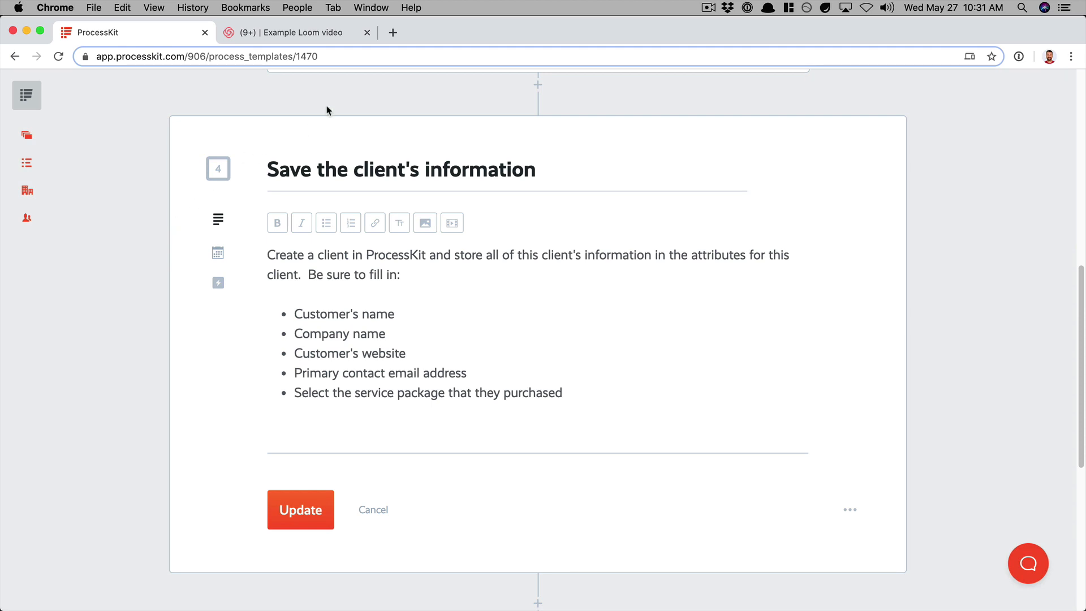
left_click(298, 32)
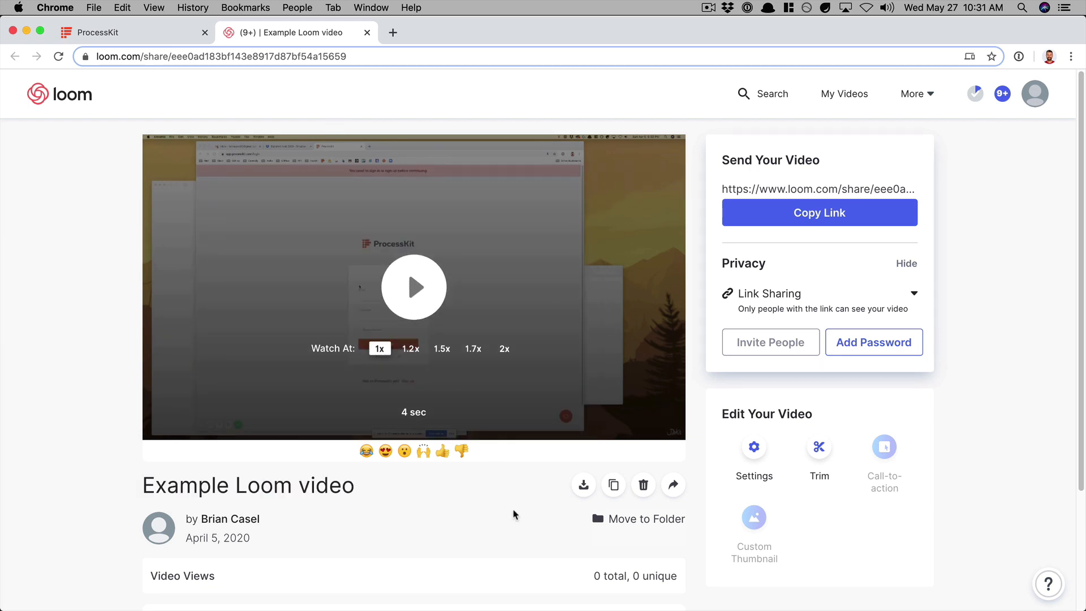
mouse_move(672, 484)
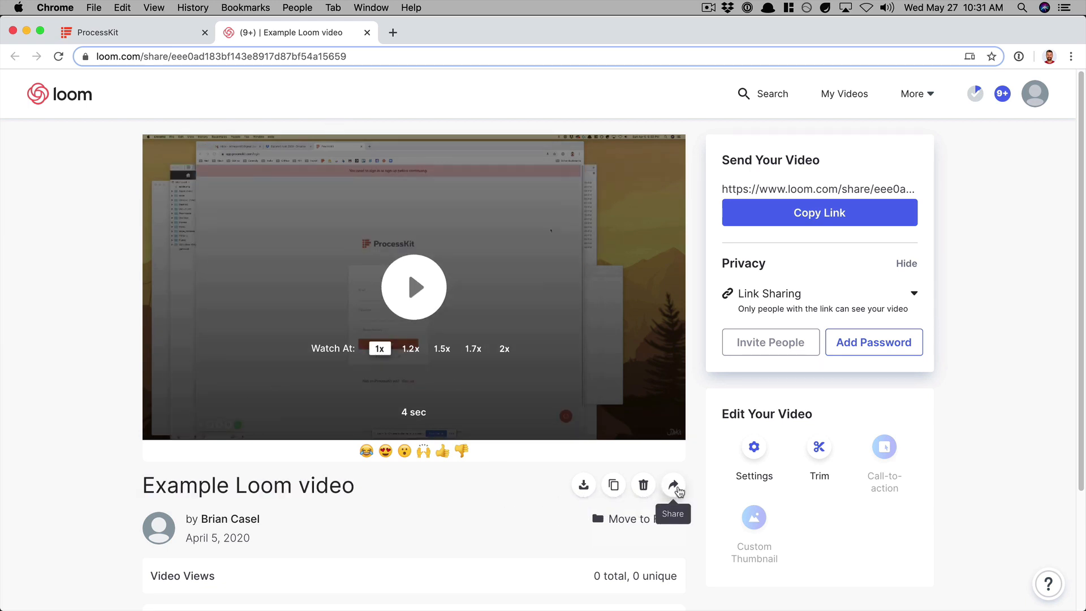
Step: Copy the example video's Loom embed code at a fixed 800 × 450 size
left_click(671, 484)
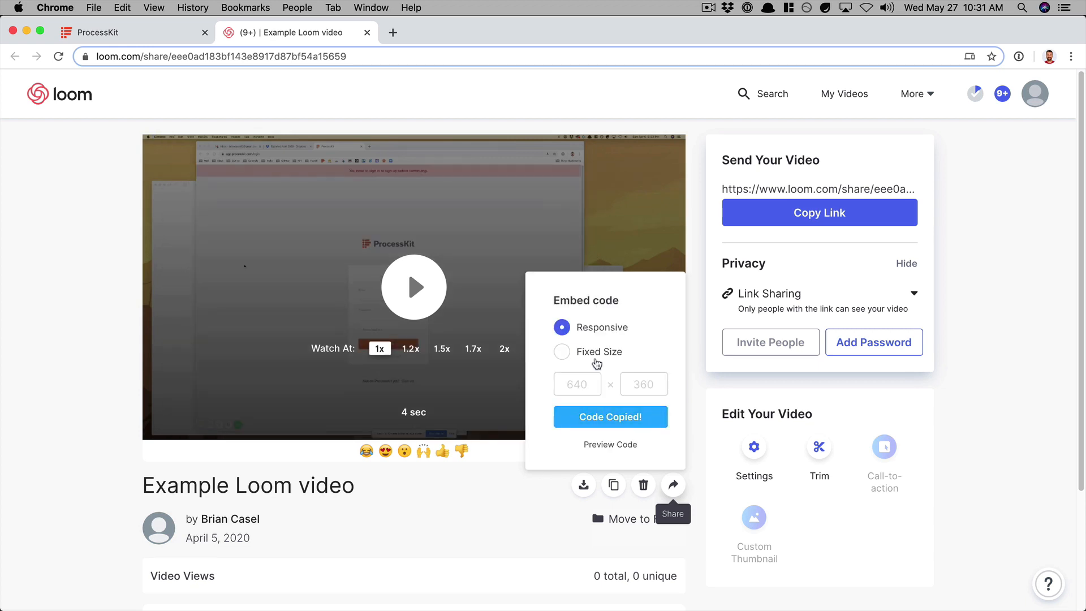
left_click(562, 352)
type("800")
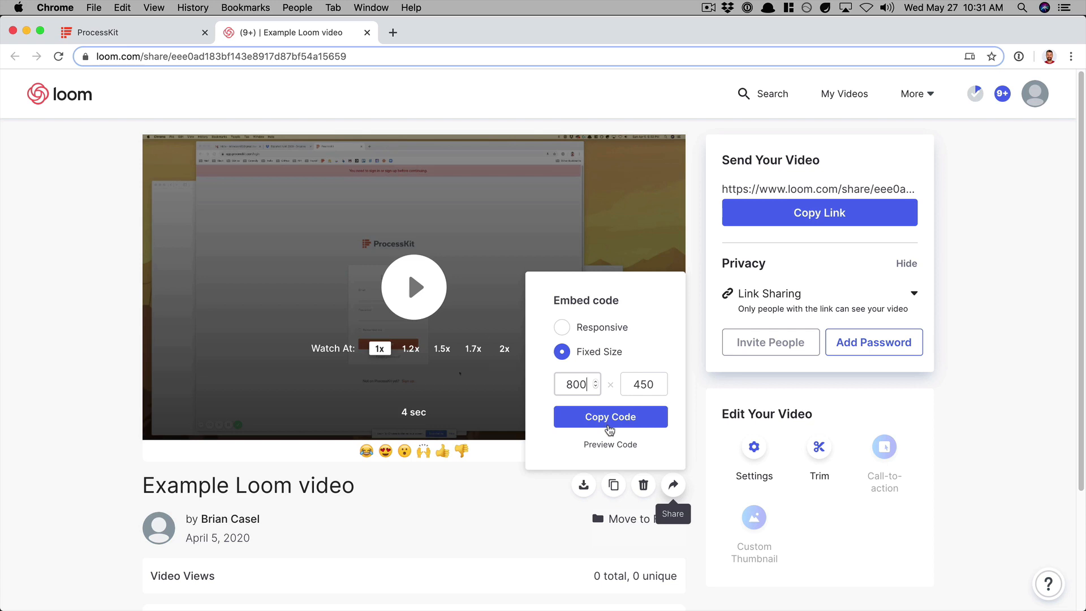
left_click(610, 417)
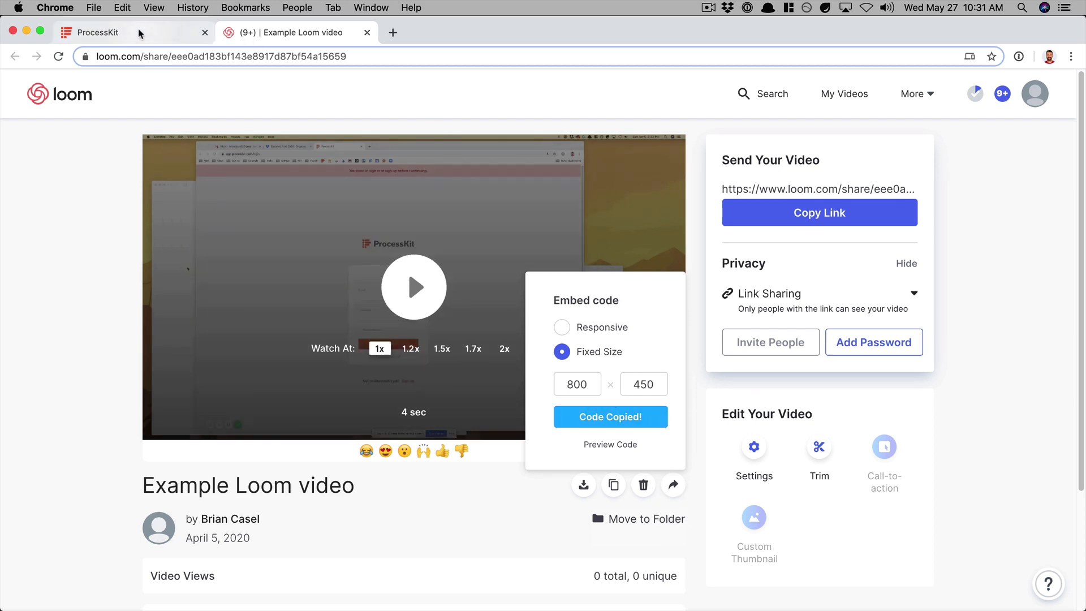
Step: Back in ProcessKit, insert the Loom iframe code below step 4's bullet list
left_click(97, 32)
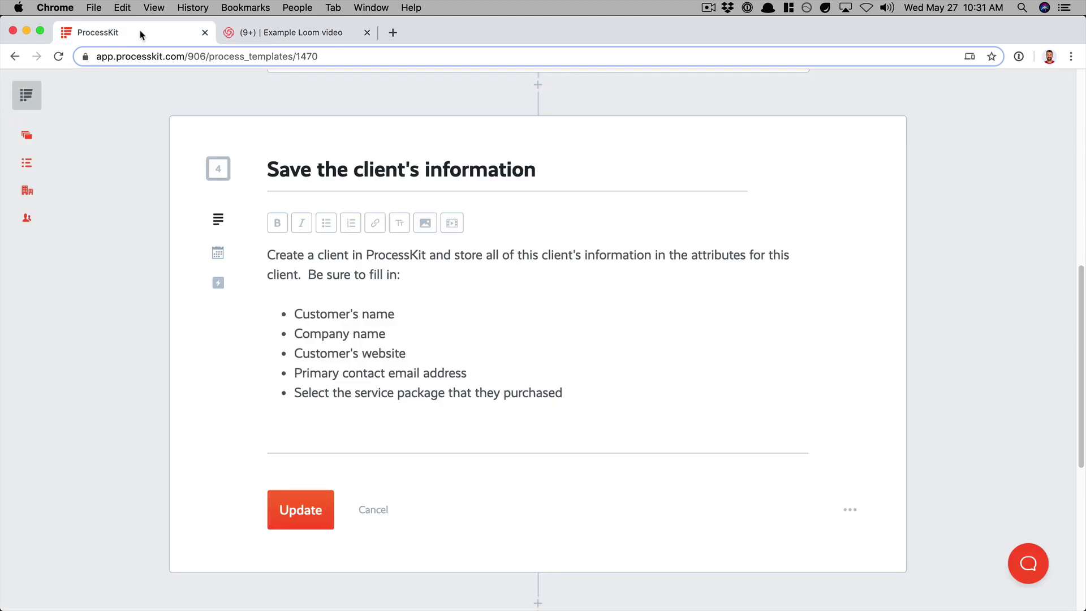
mouse_move(349, 469)
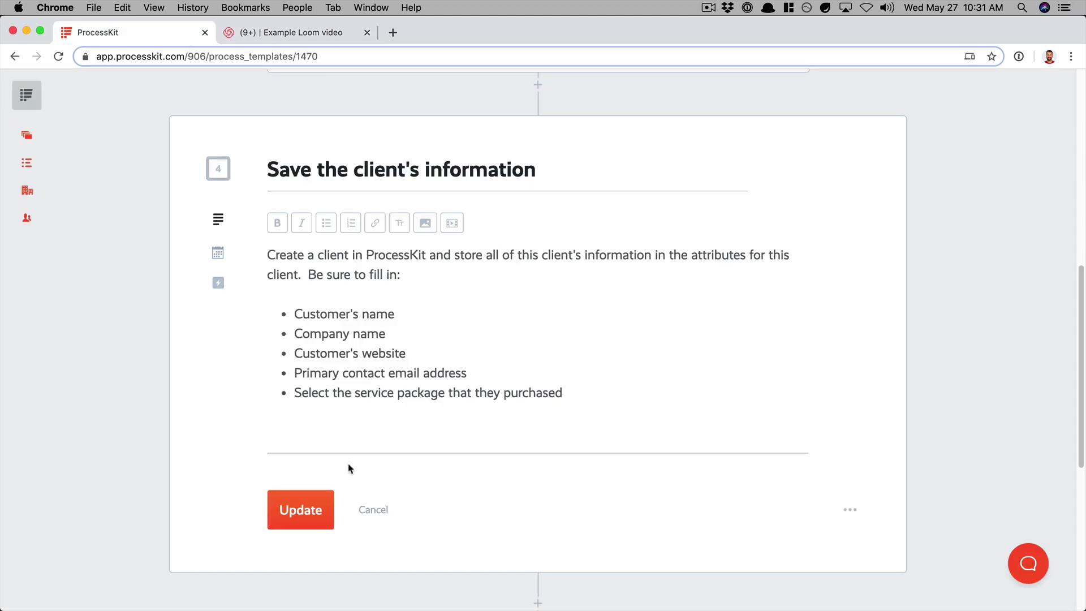
mouse_move(451, 222)
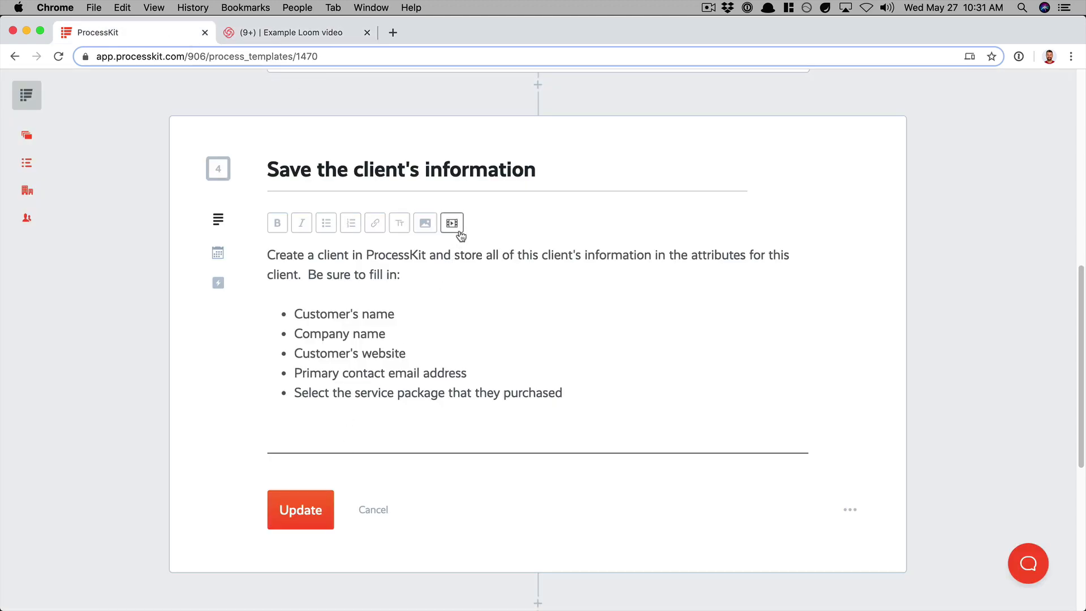
left_click(451, 223)
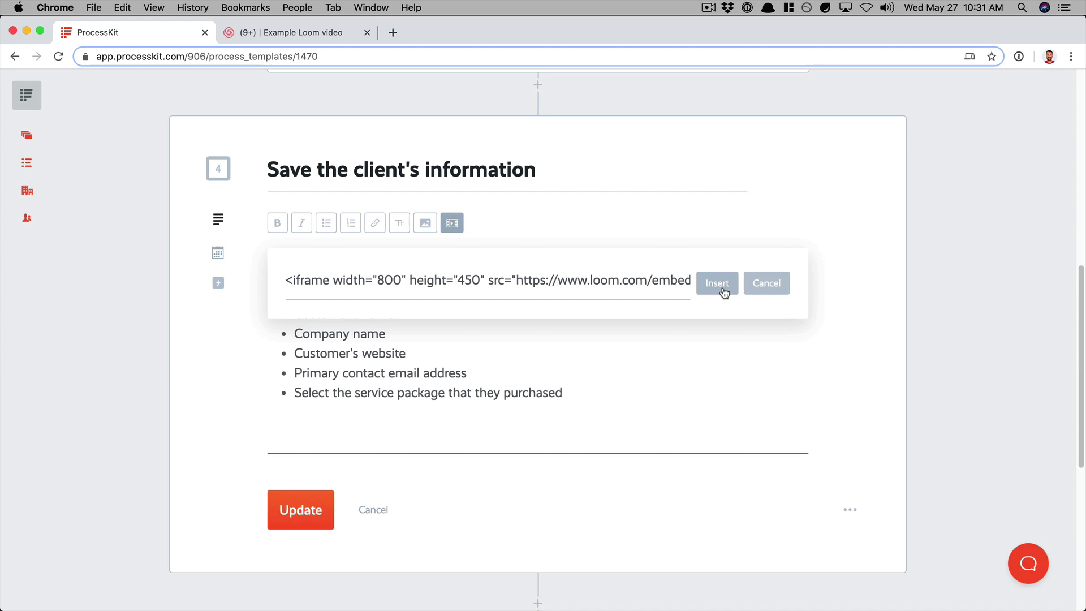
left_click(716, 283)
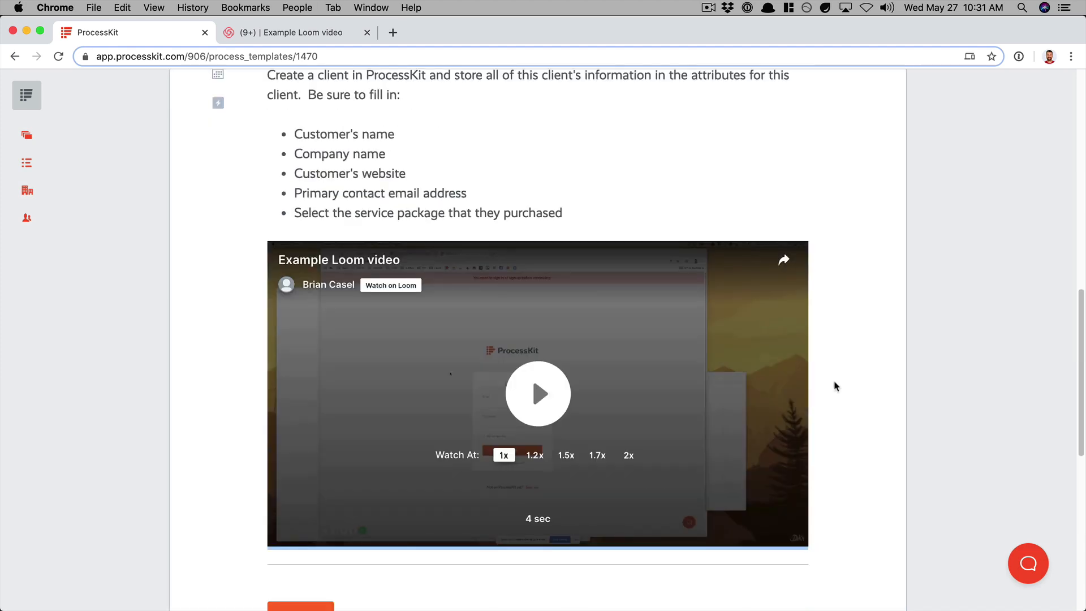
scroll("down", 3)
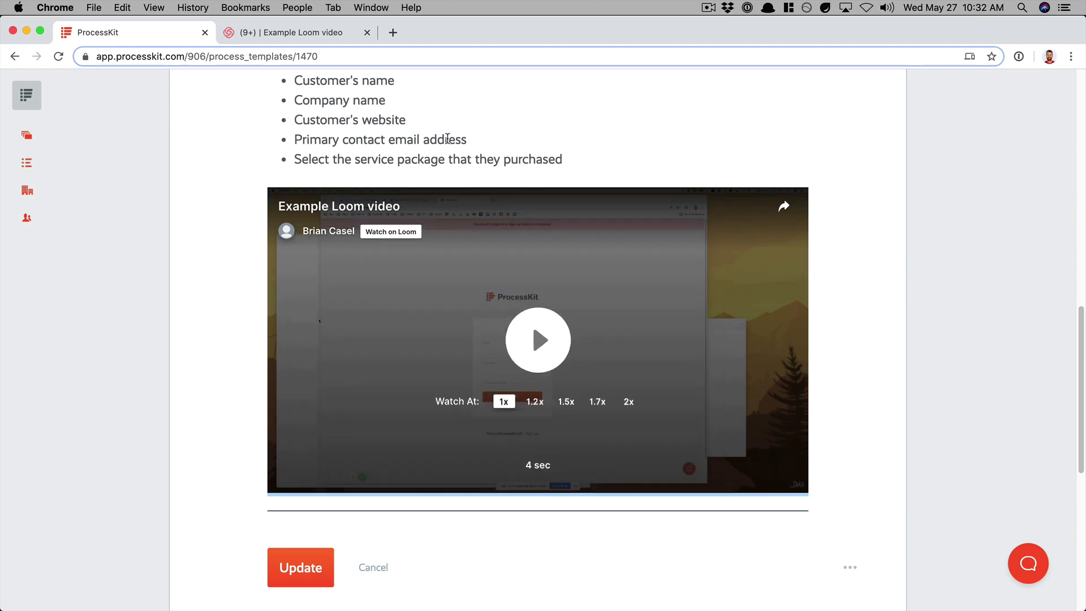
Step: Update step 4 to save its description and video, then scroll back over the steps
left_click(300, 567)
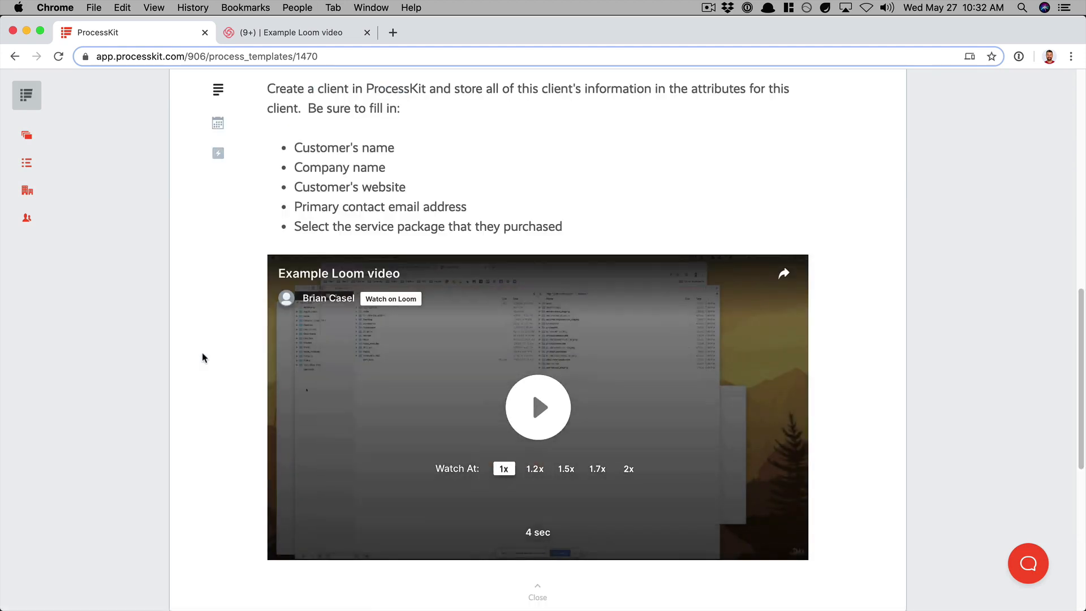
scroll("up", 3)
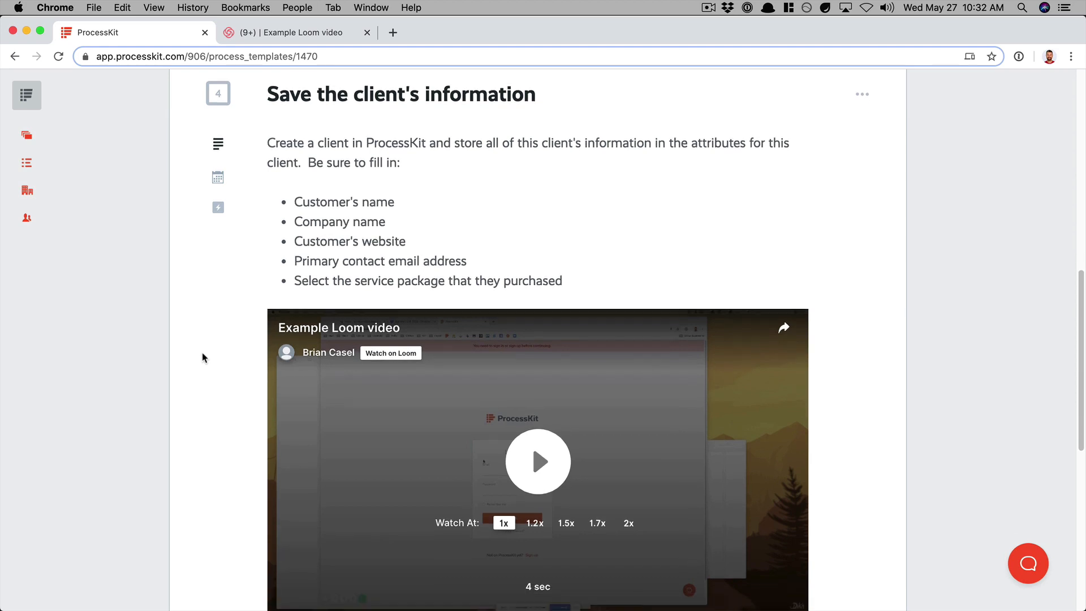
scroll("down", 3)
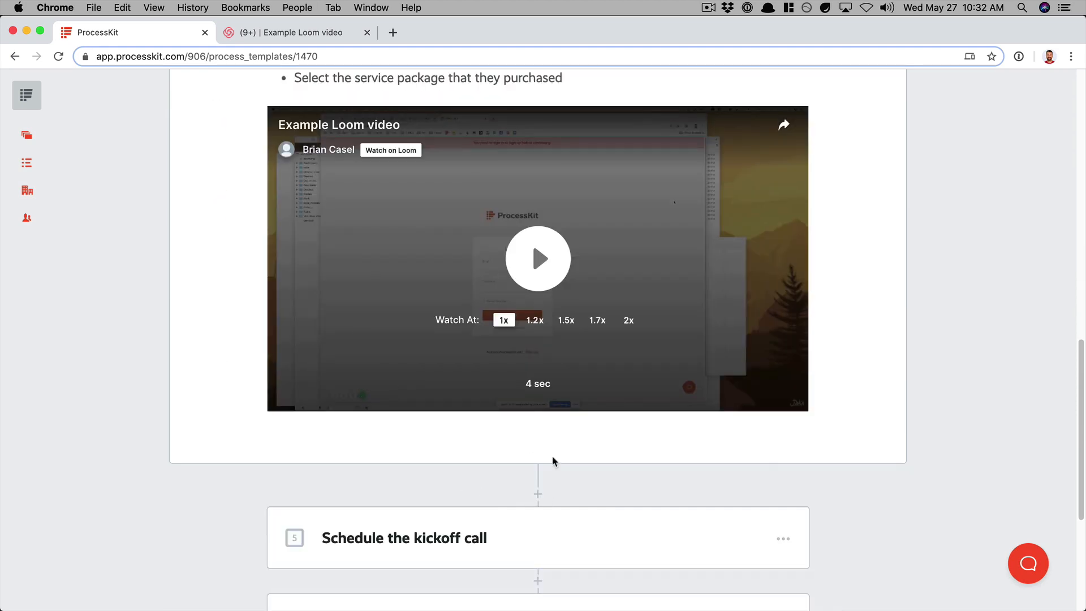
scroll("up", 3)
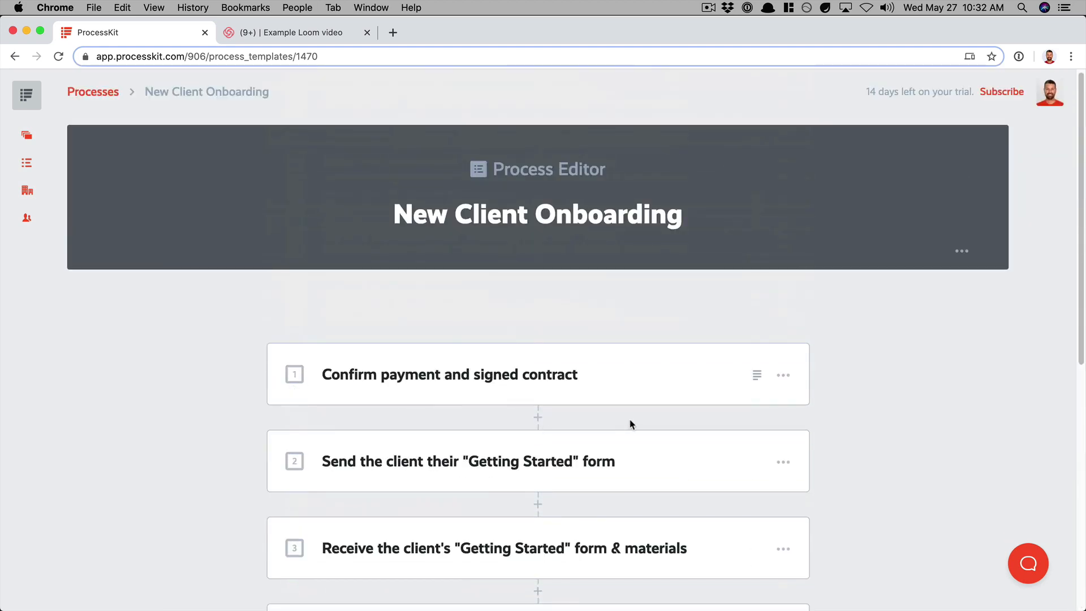
scroll("down", 3)
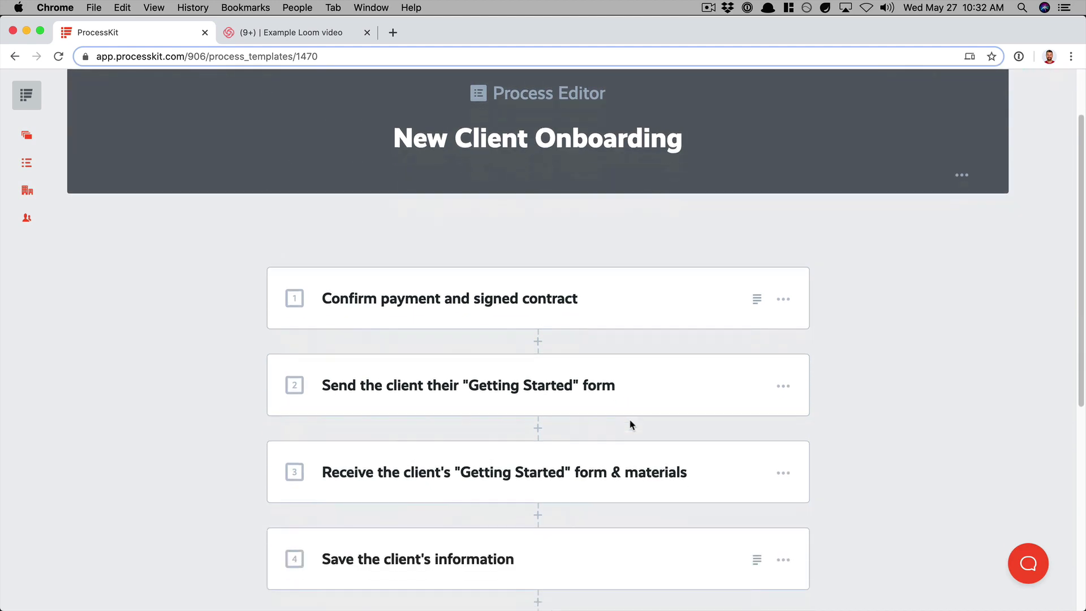
mouse_move(692, 521)
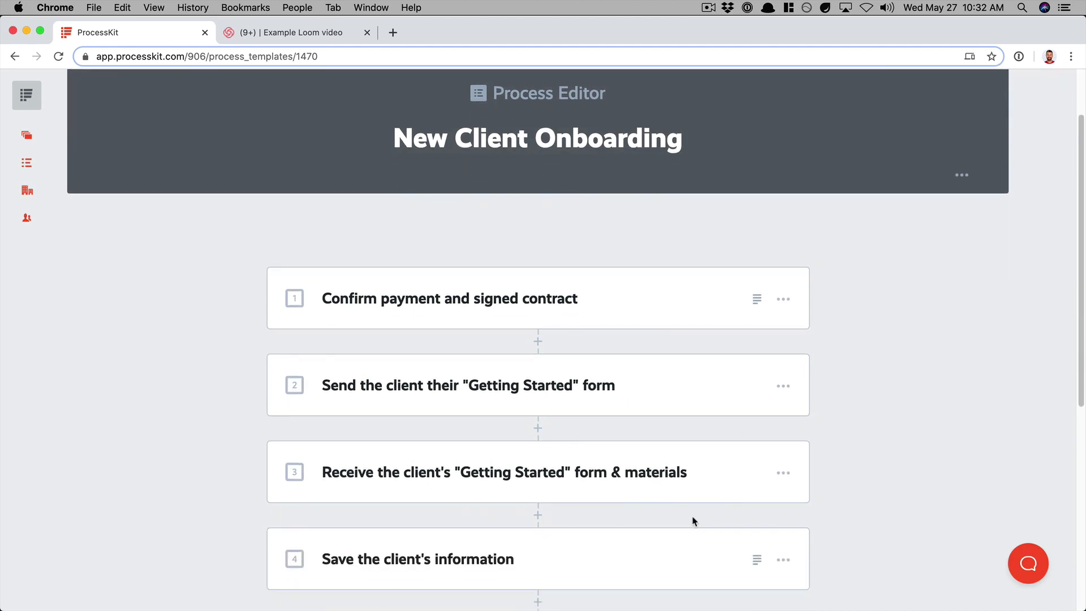
scroll("down", 3)
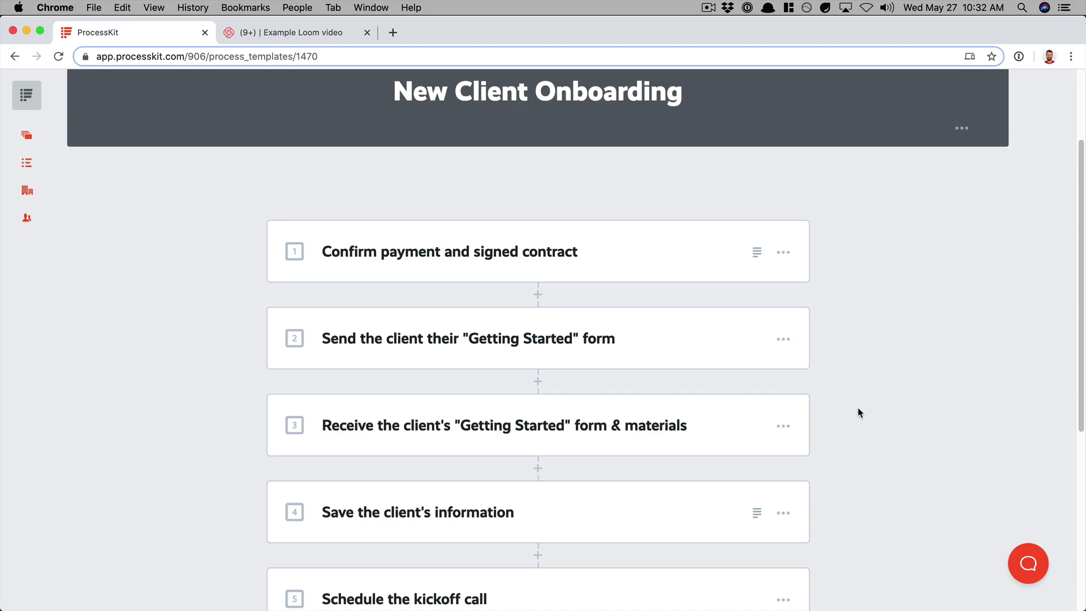
scroll("up", 3)
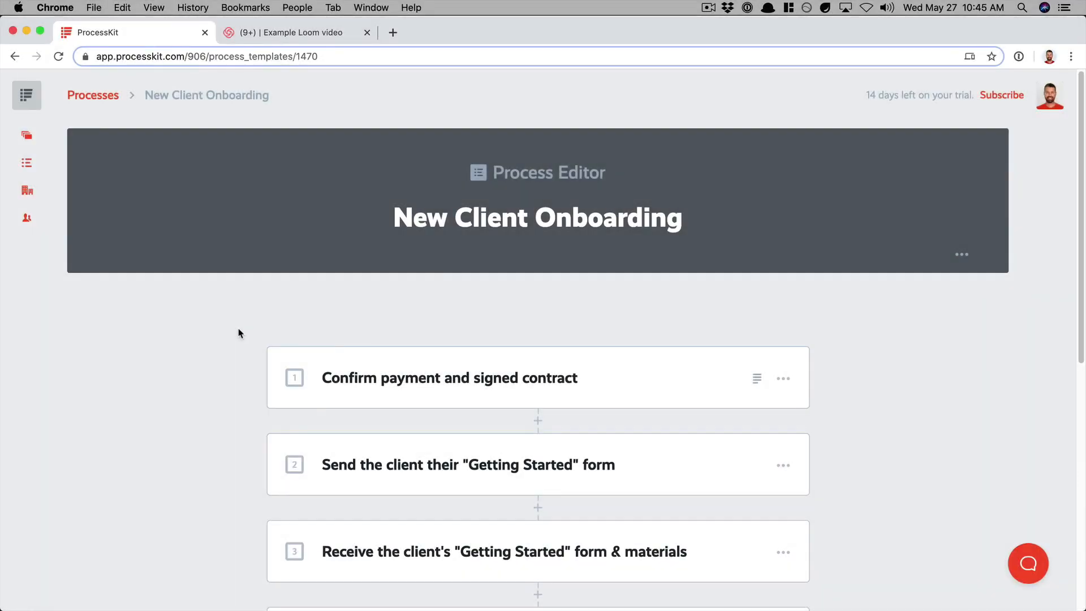
mouse_move(226, 337)
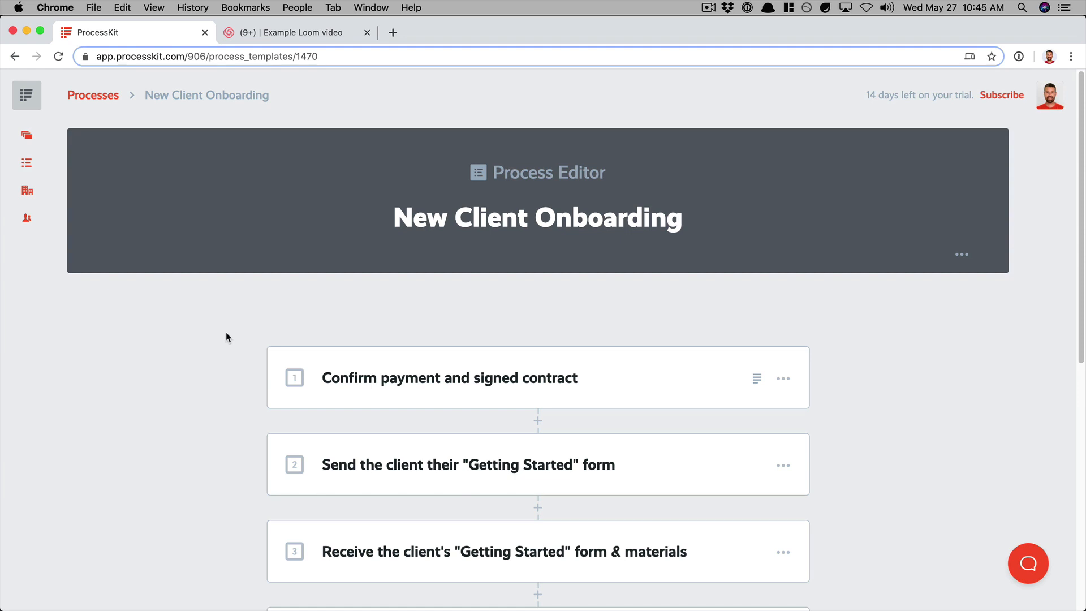
left_click(26, 96)
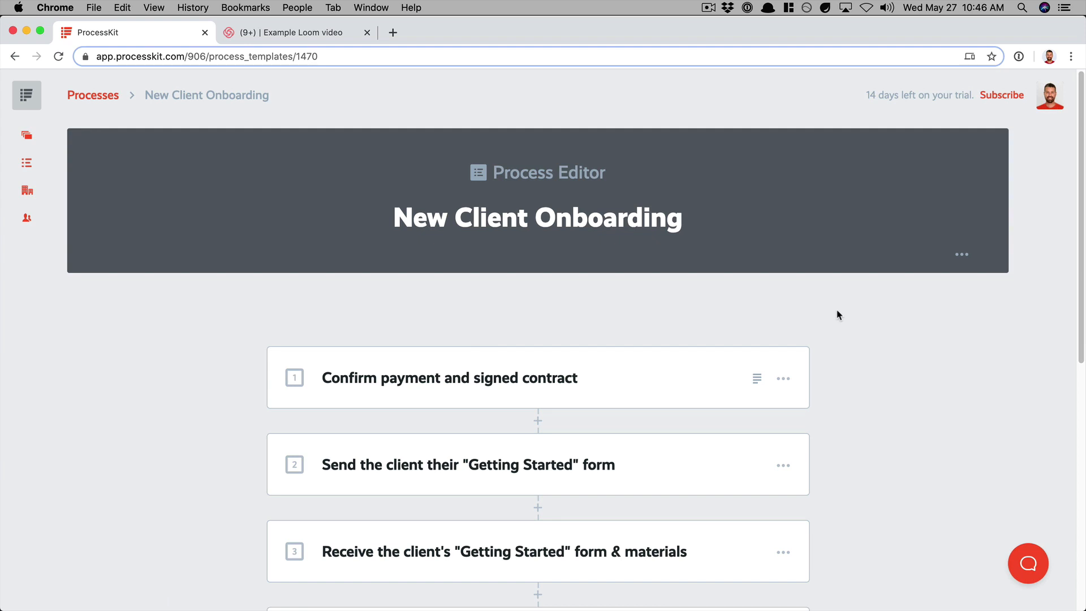
mouse_move(844, 326)
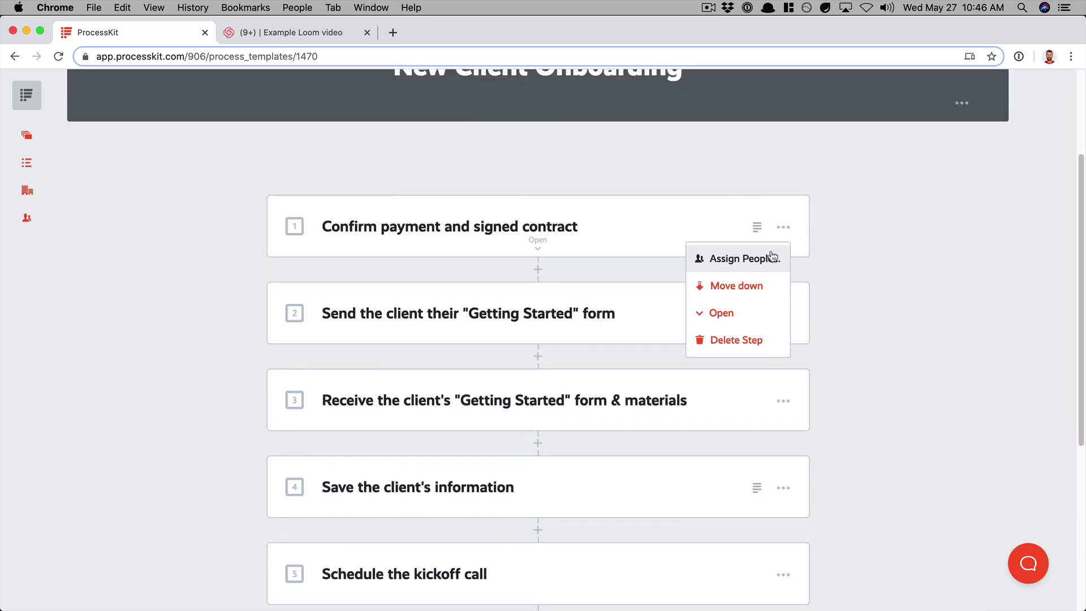
Step: Assign team members to steps 1 and 2, and open step 3's assignee choices
left_click(735, 258)
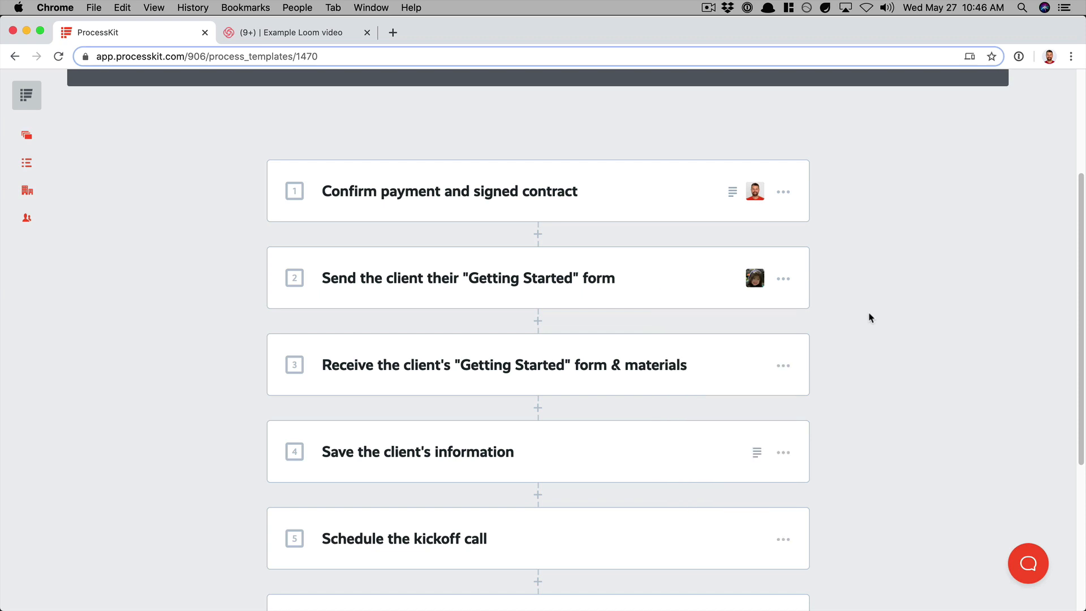
scroll("up", 3)
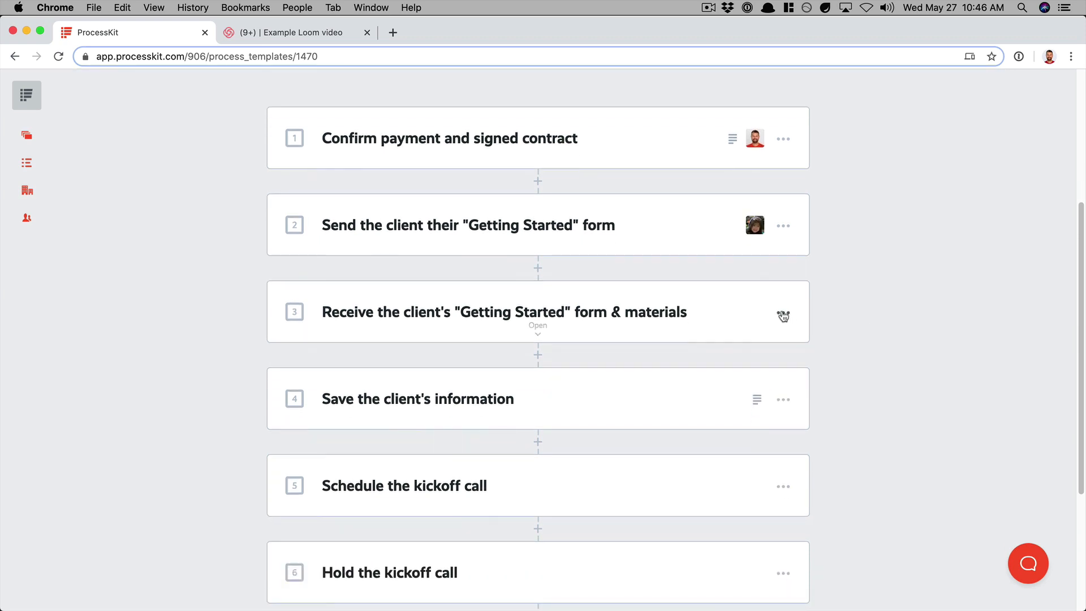
left_click(783, 312)
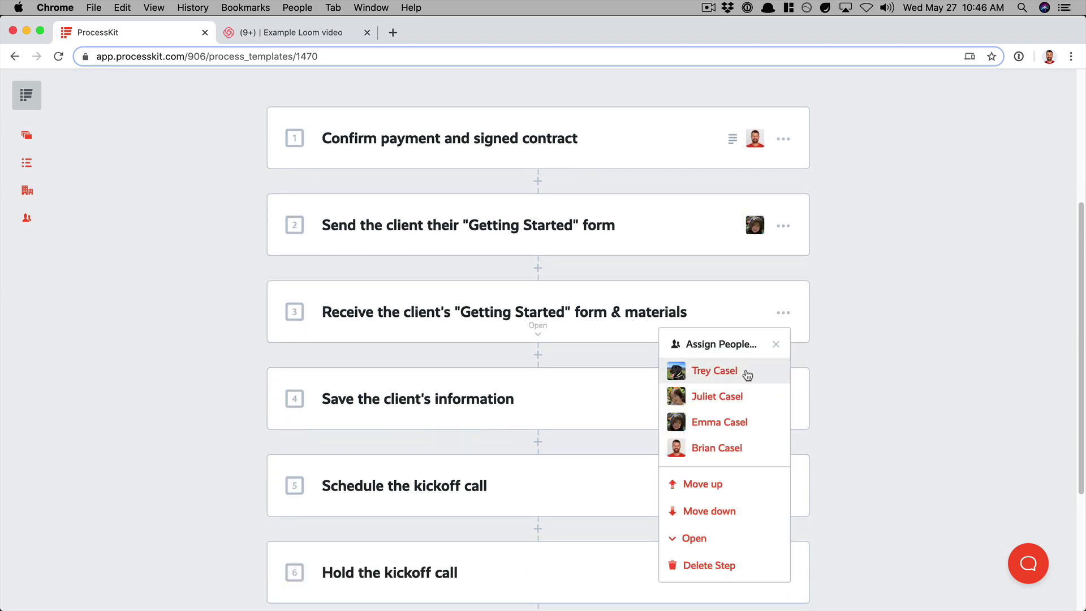